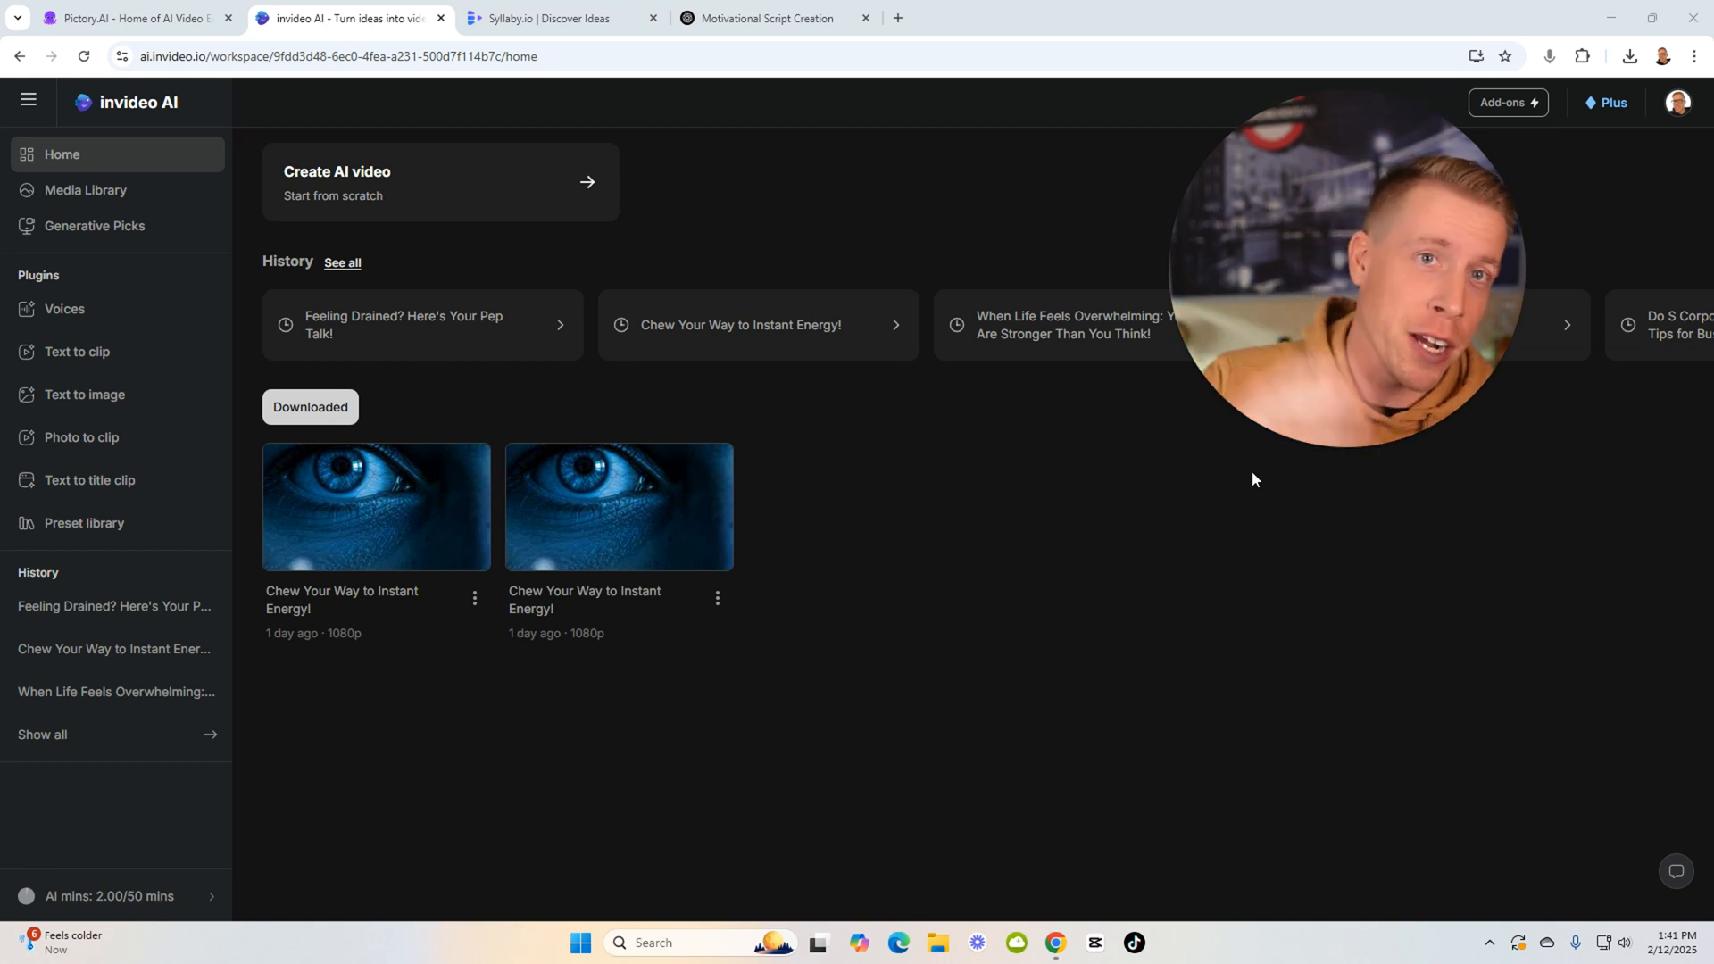
mouse_move(995, 123)
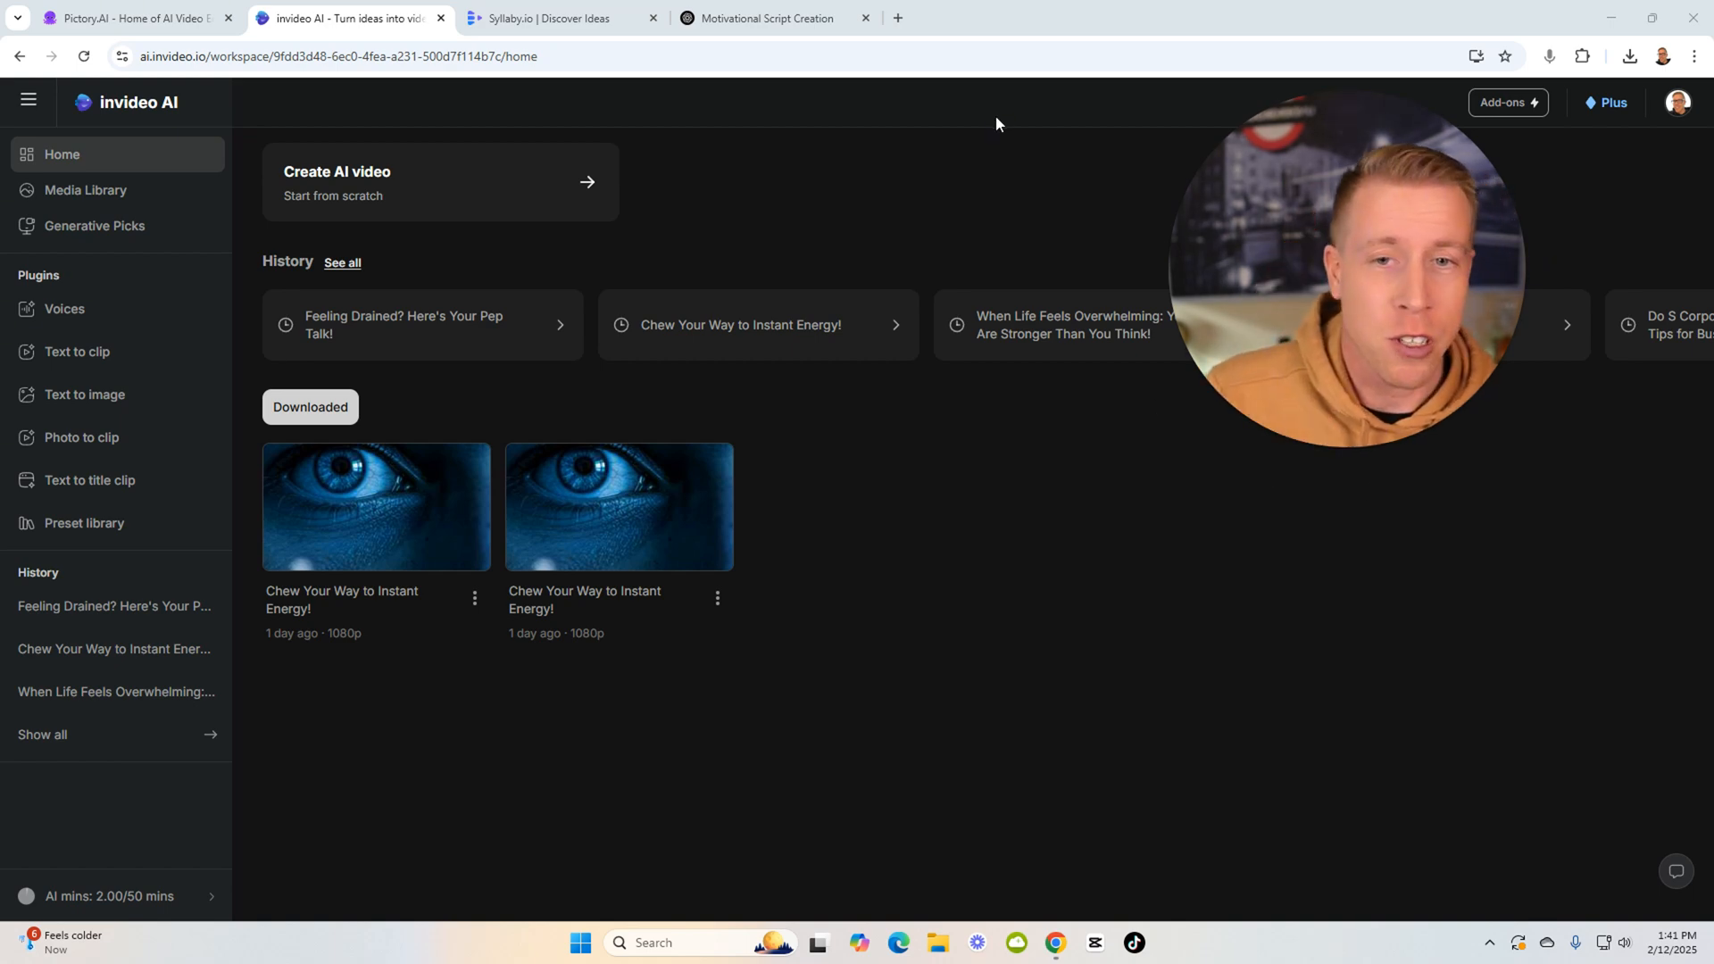
mouse_move(597, 128)
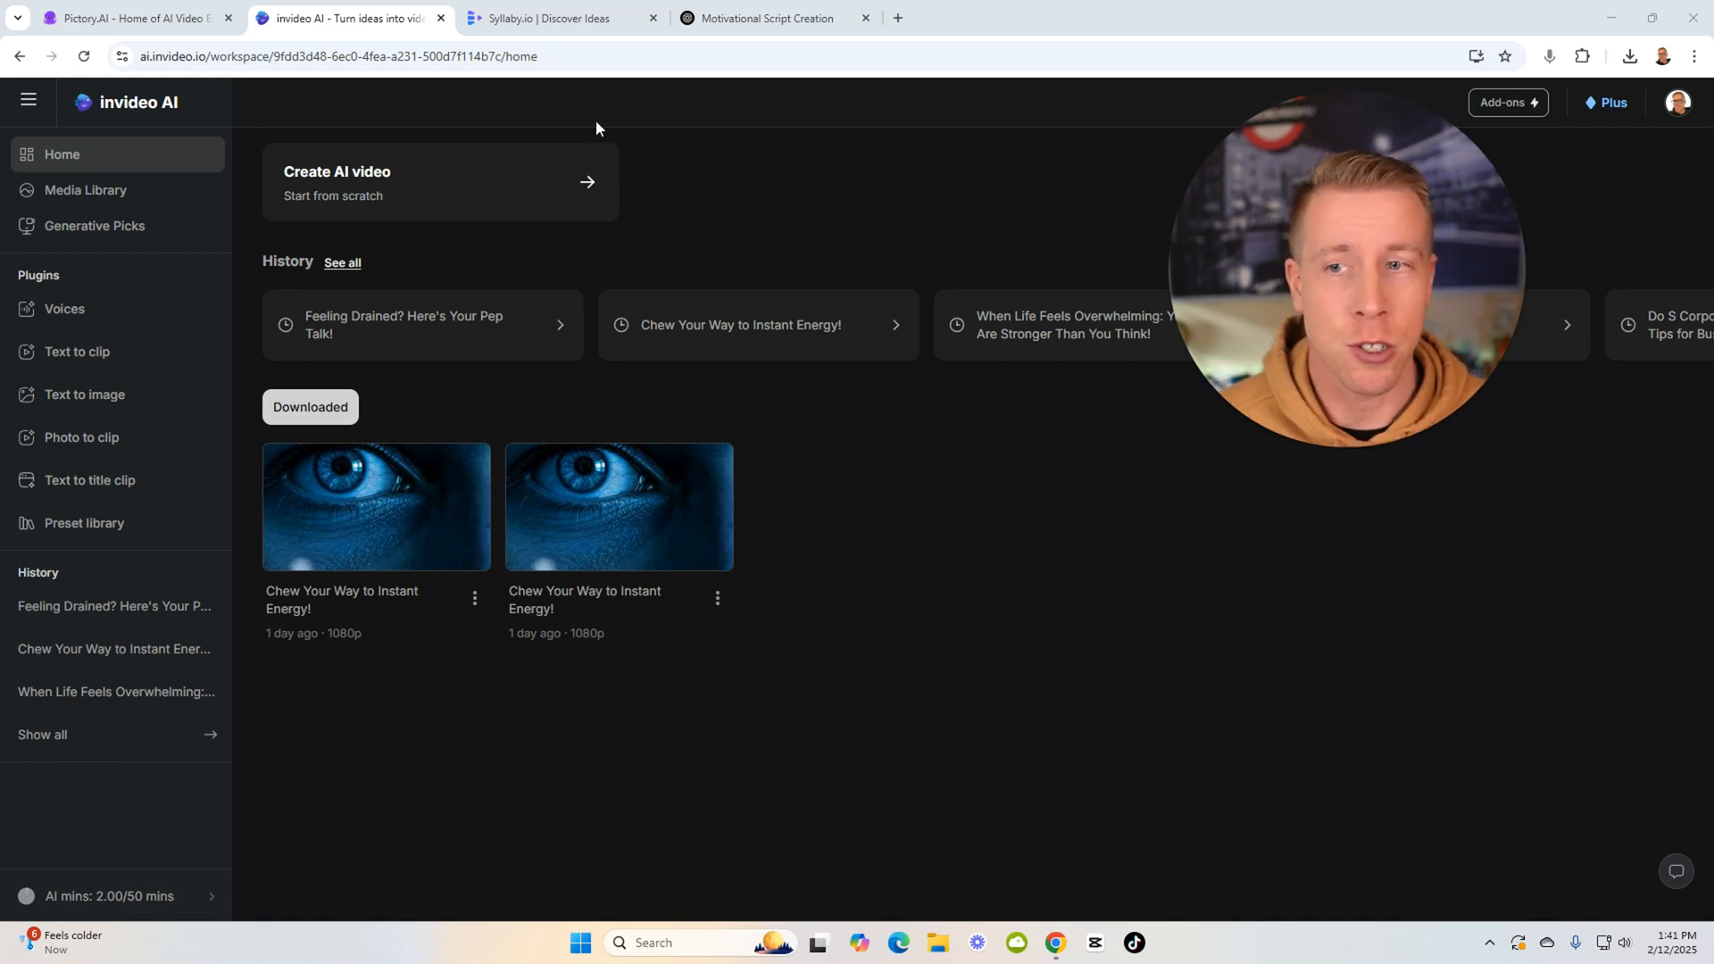
Glance at the Pictory and InVideo pages, then land on Syllaby with the ShopwithChris TikTok profile showing
click(131, 18)
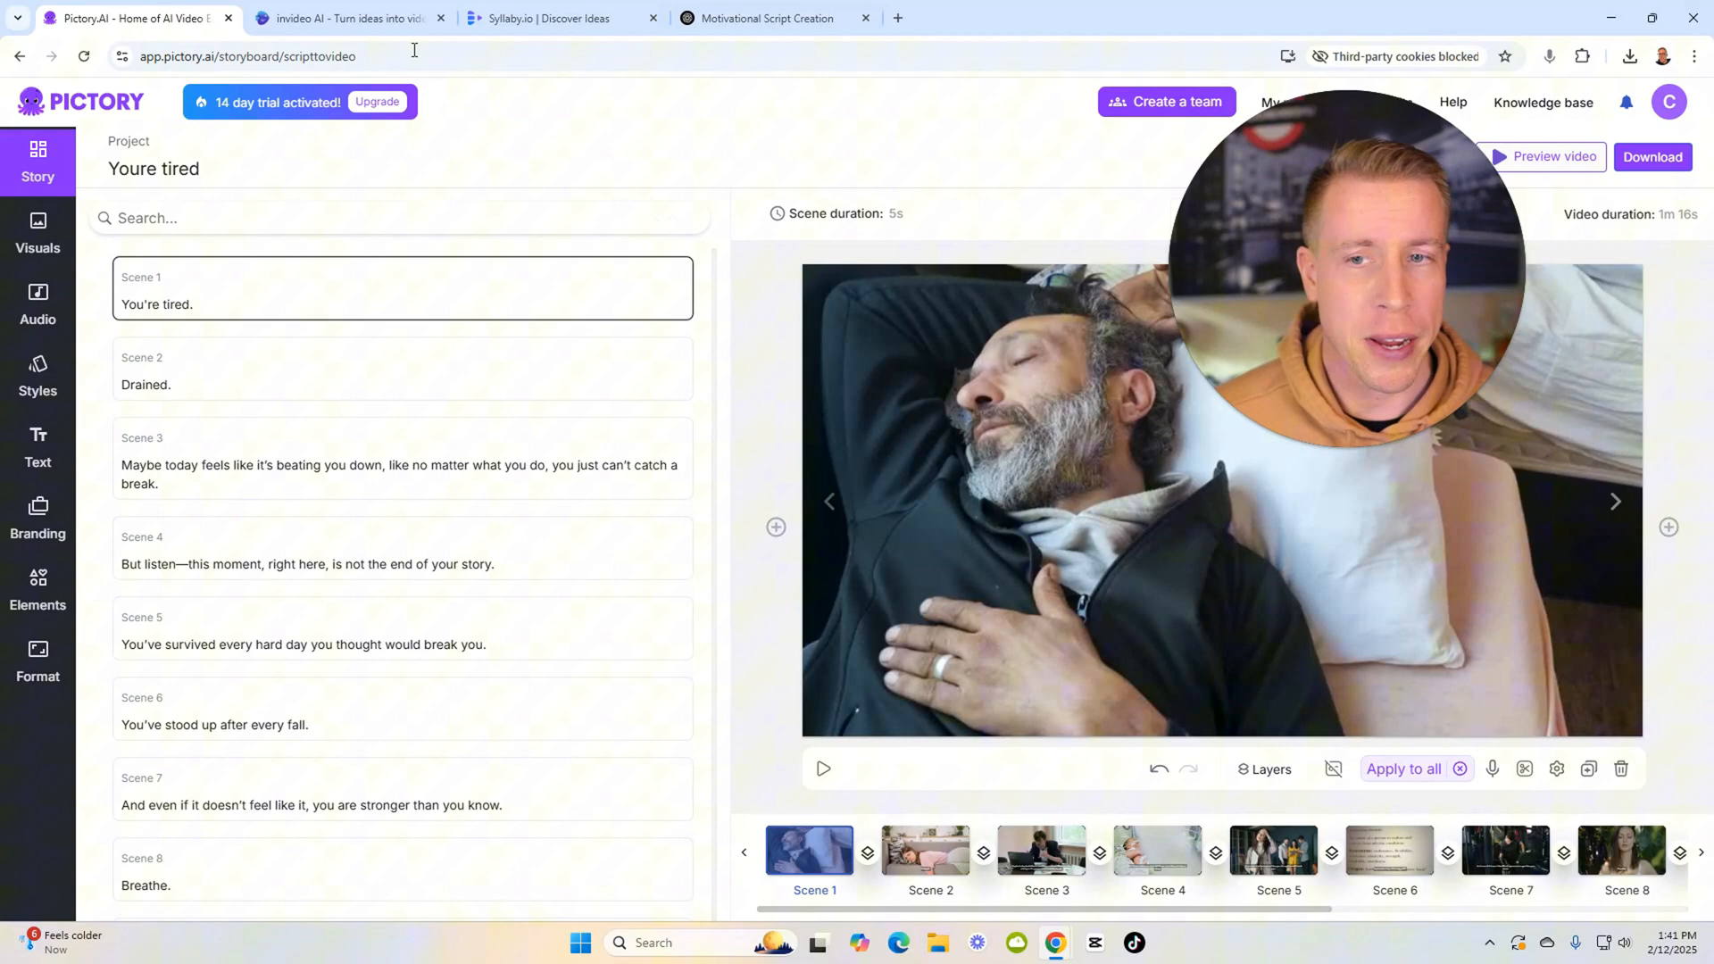
click(344, 18)
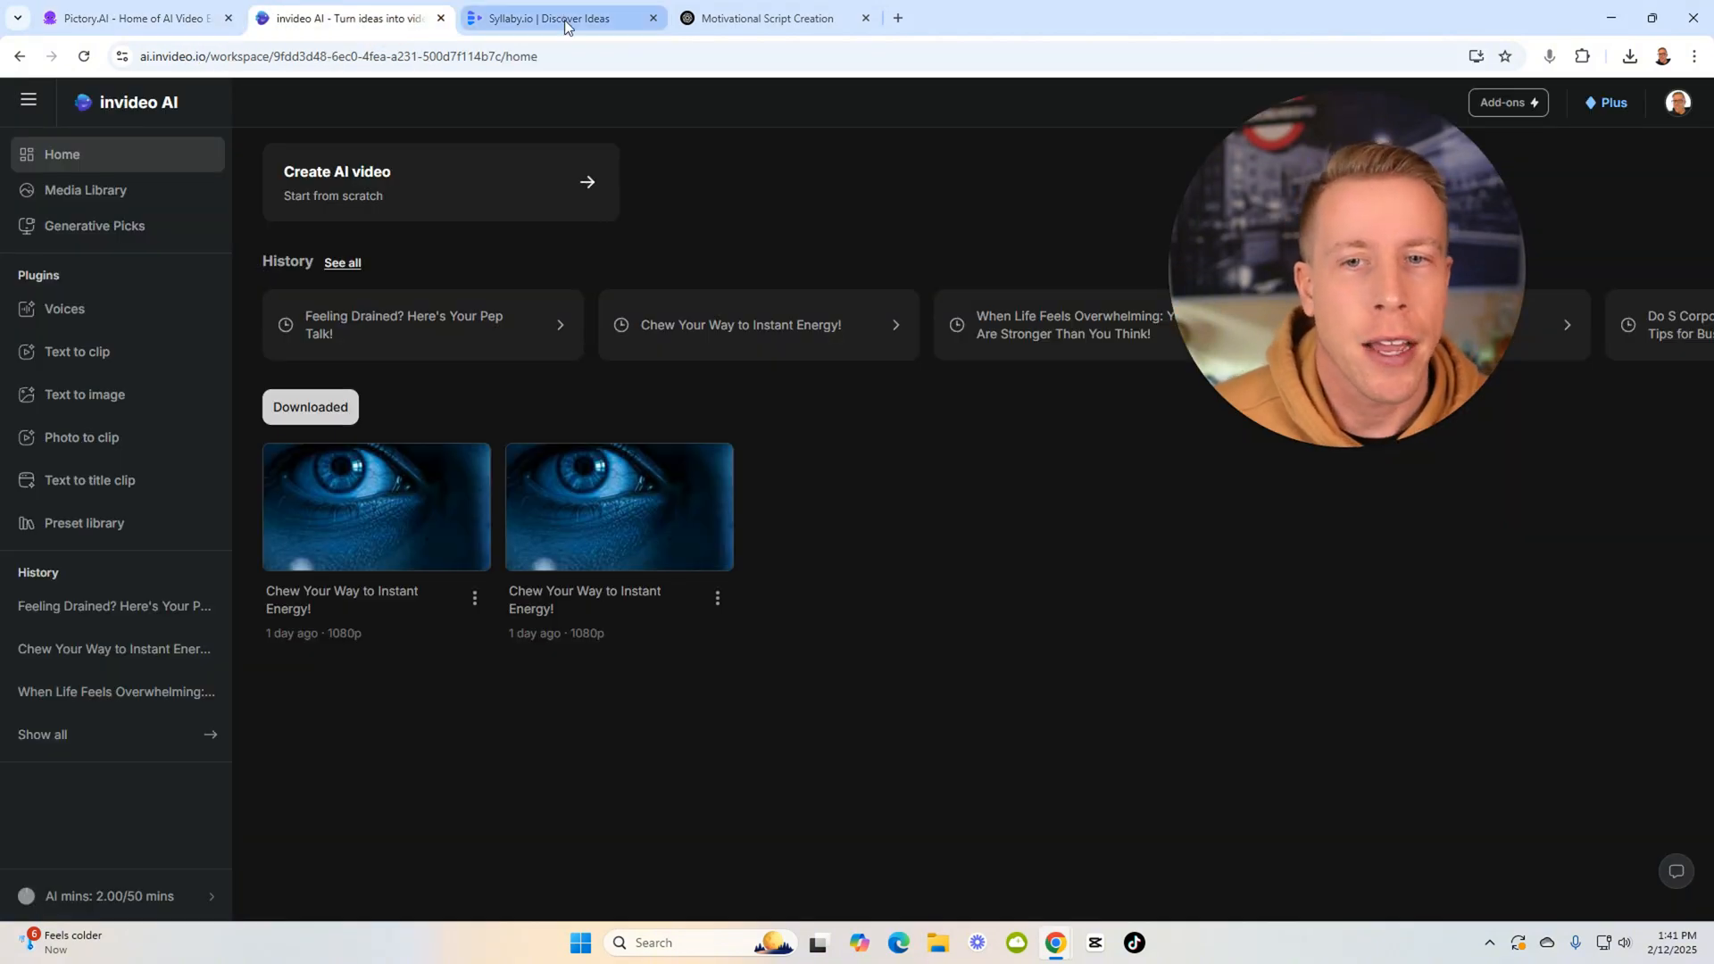
click(561, 18)
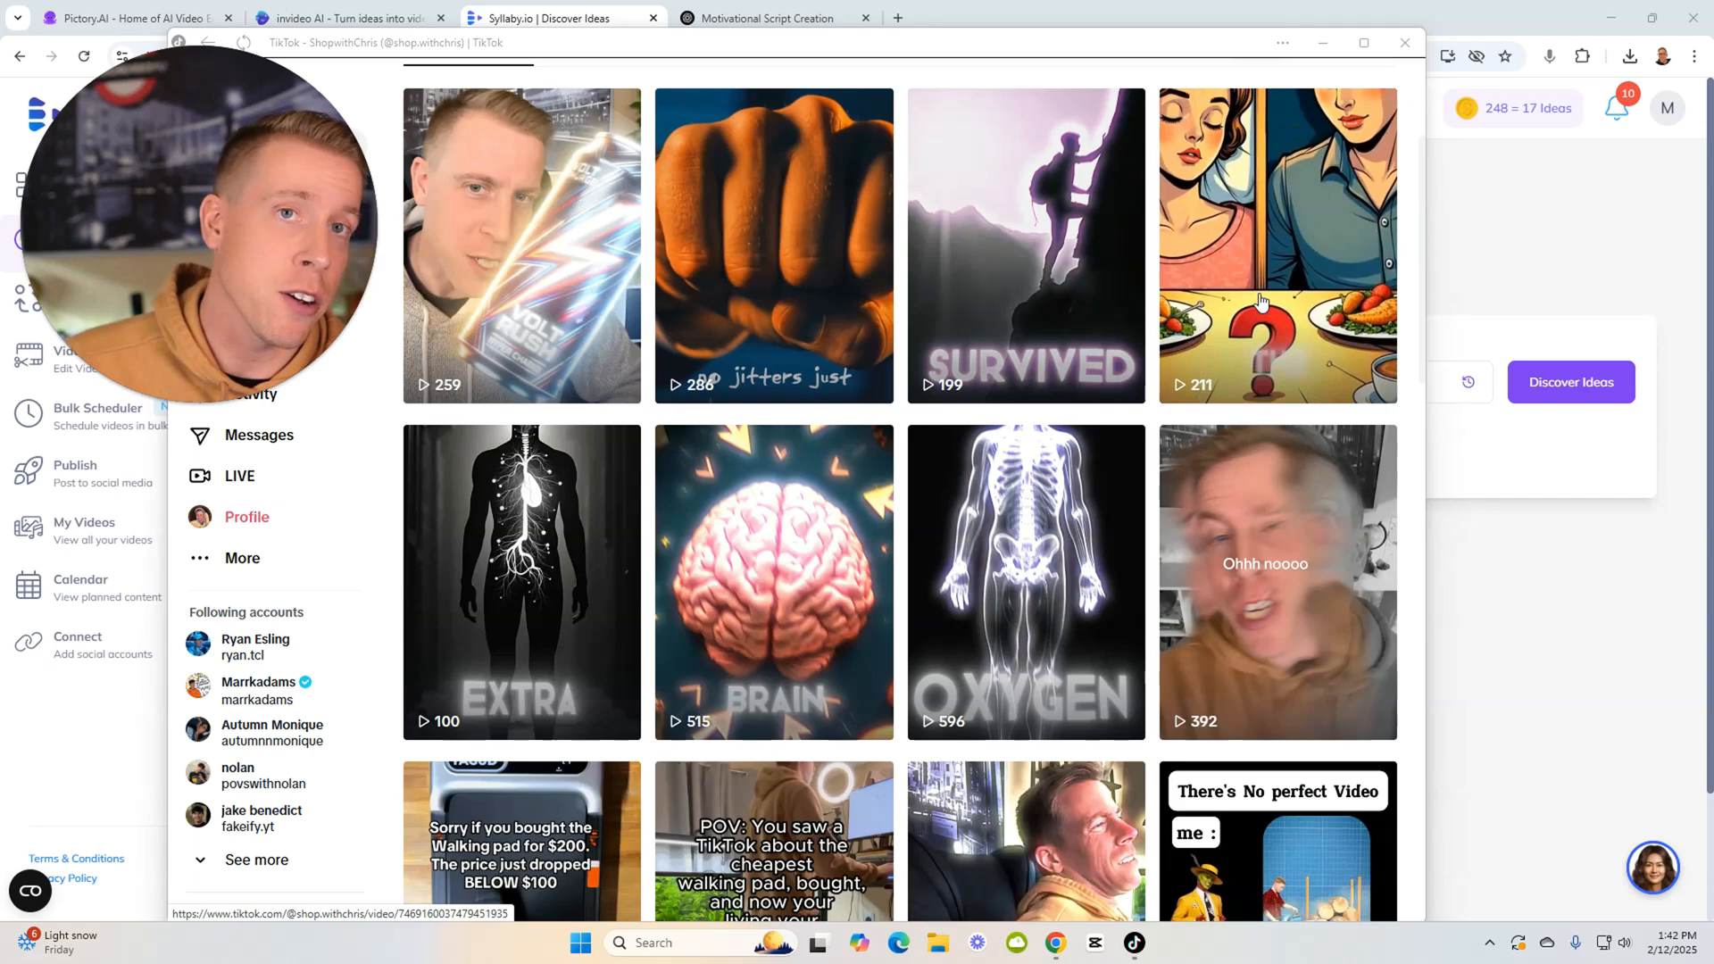
Preview the Pep Talk video, then load the 'Chew Your Way to Instant Energy!' project from History
click(345, 18)
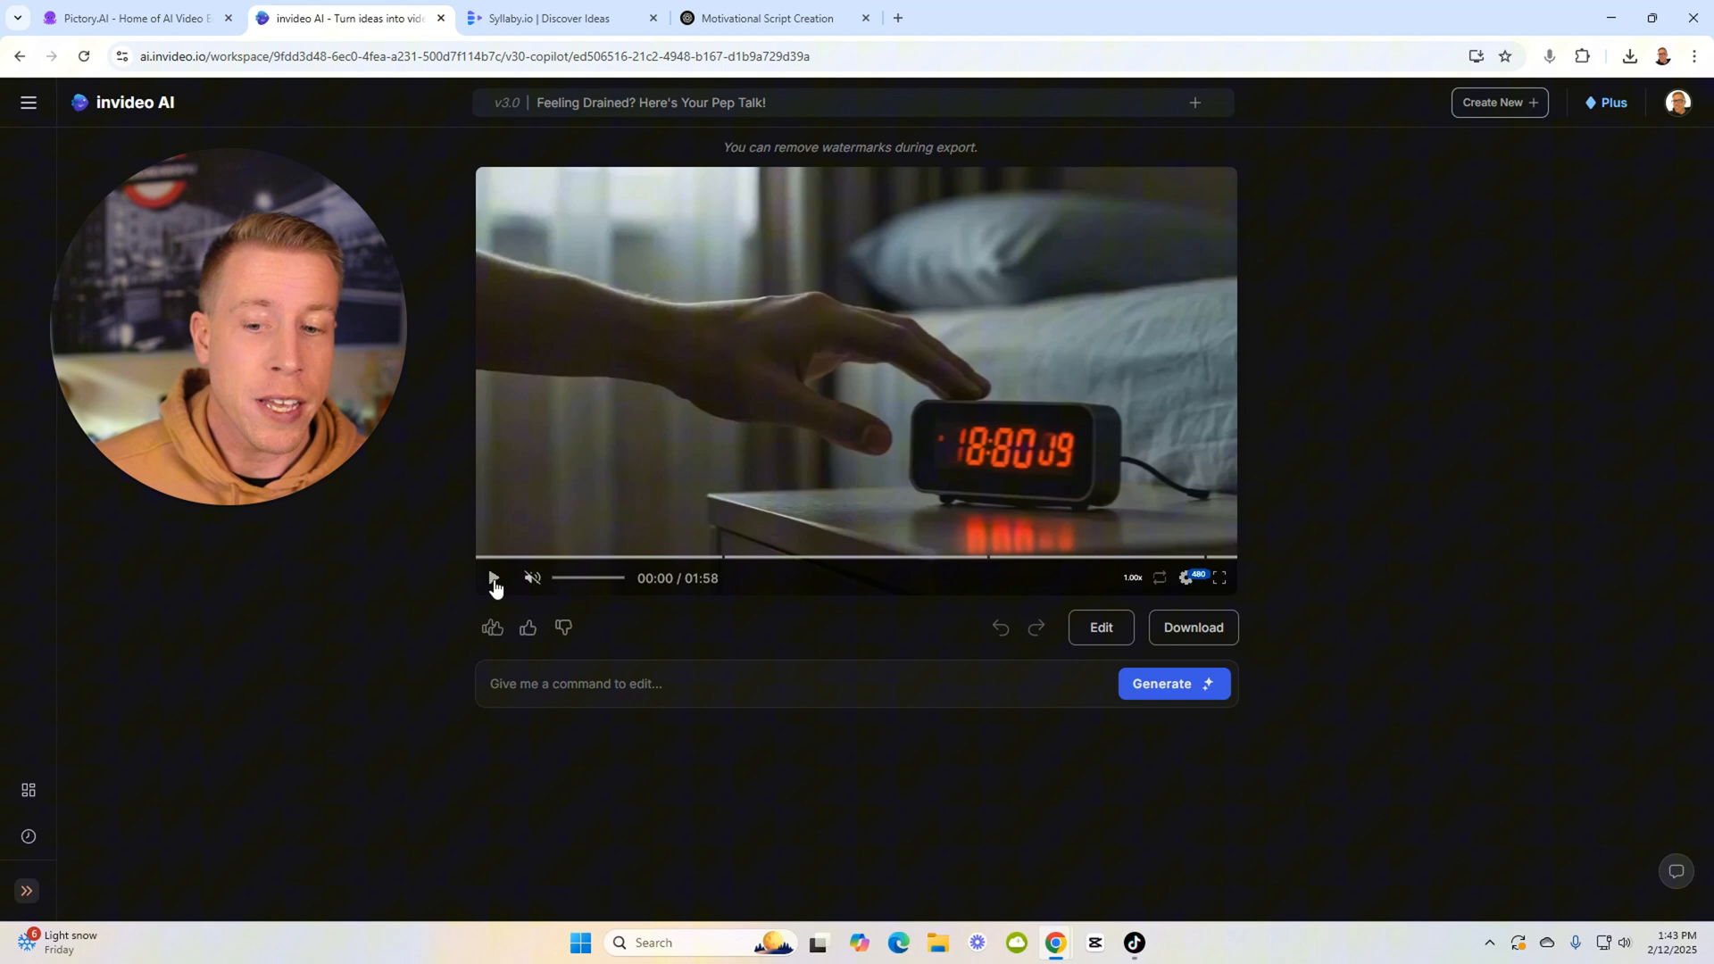
click(492, 579)
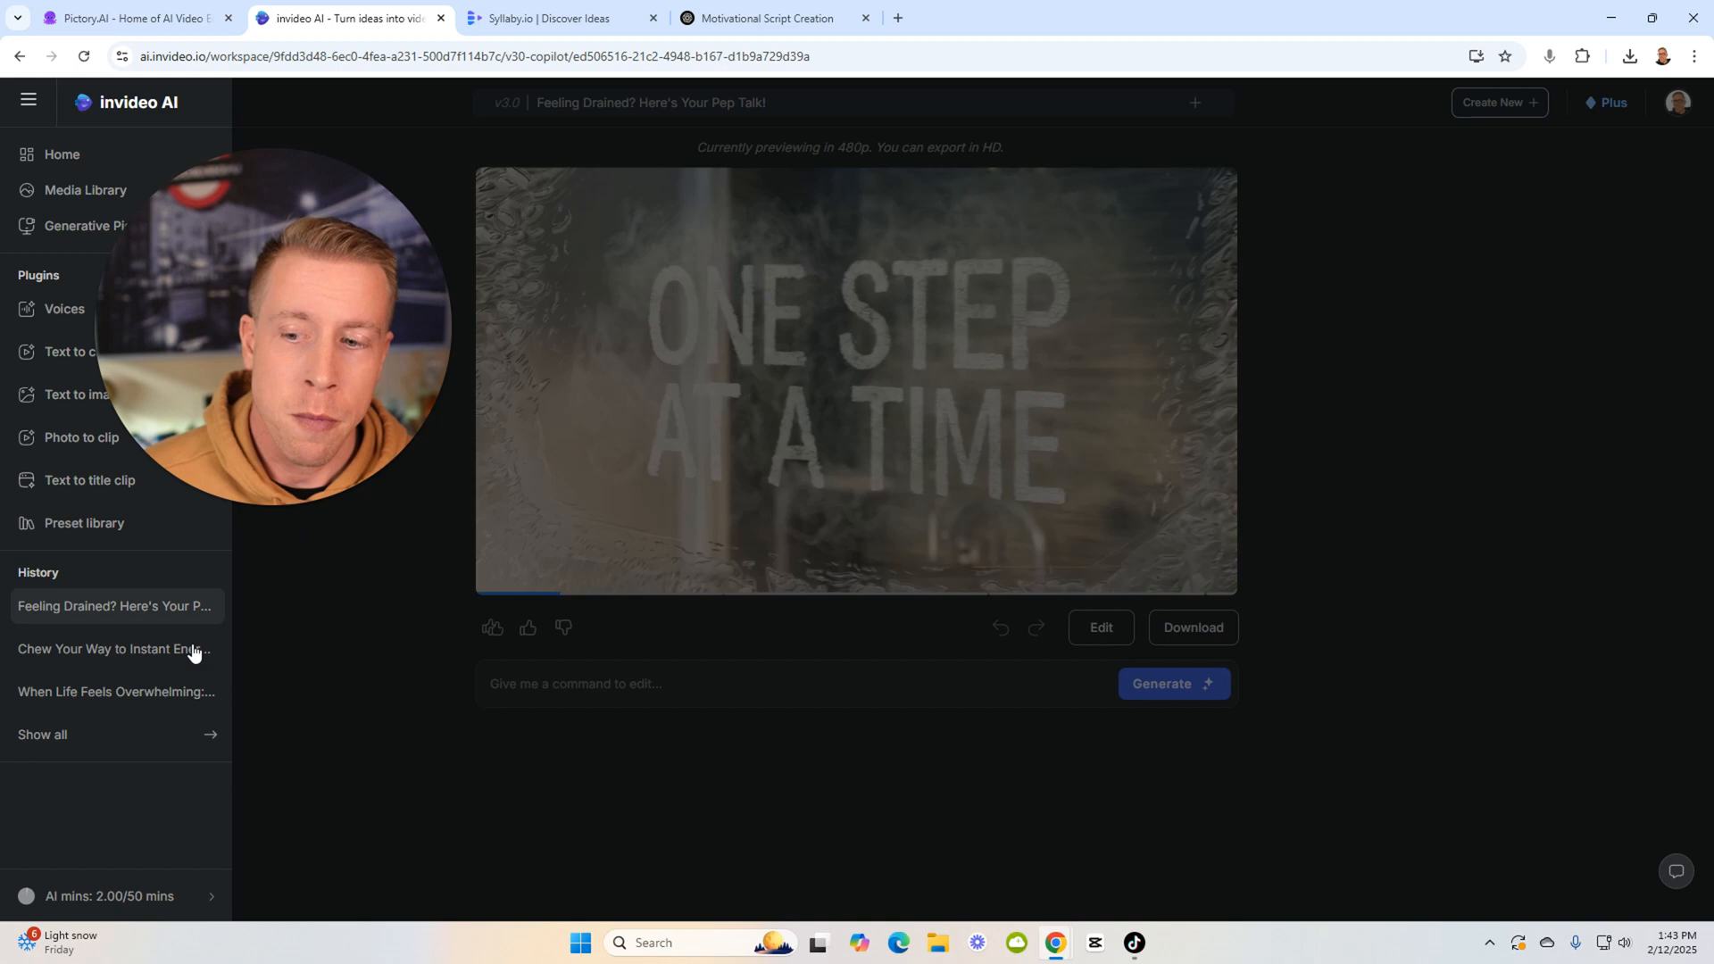
click(114, 648)
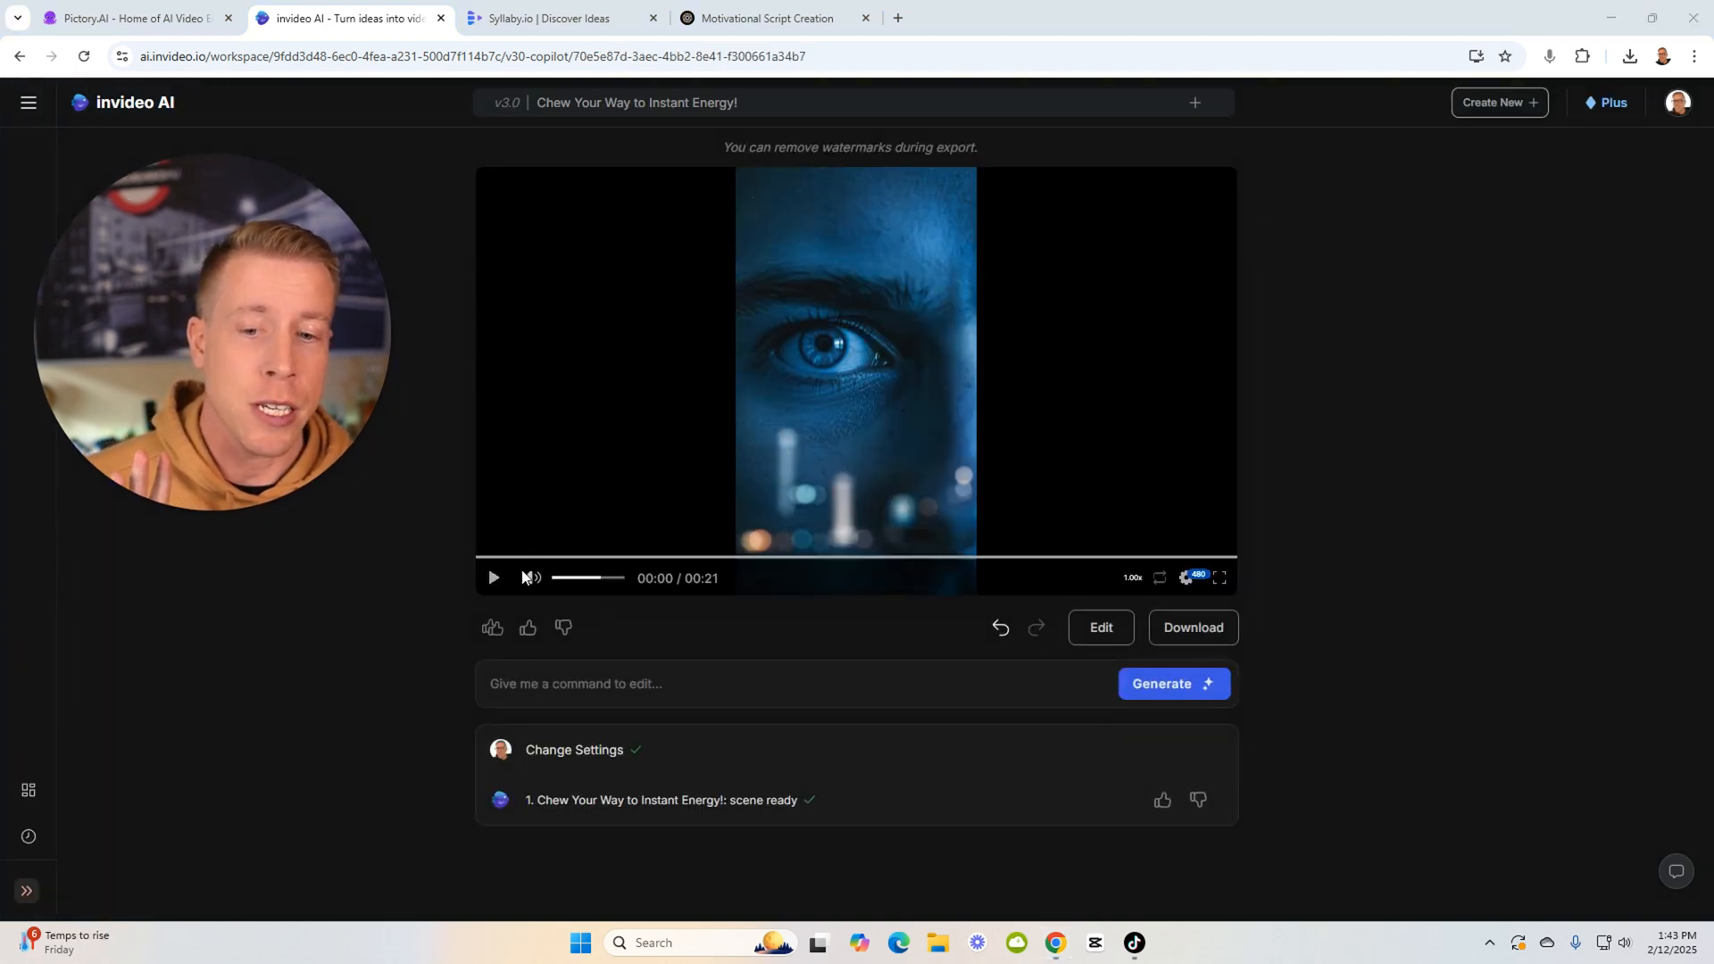
click(532, 579)
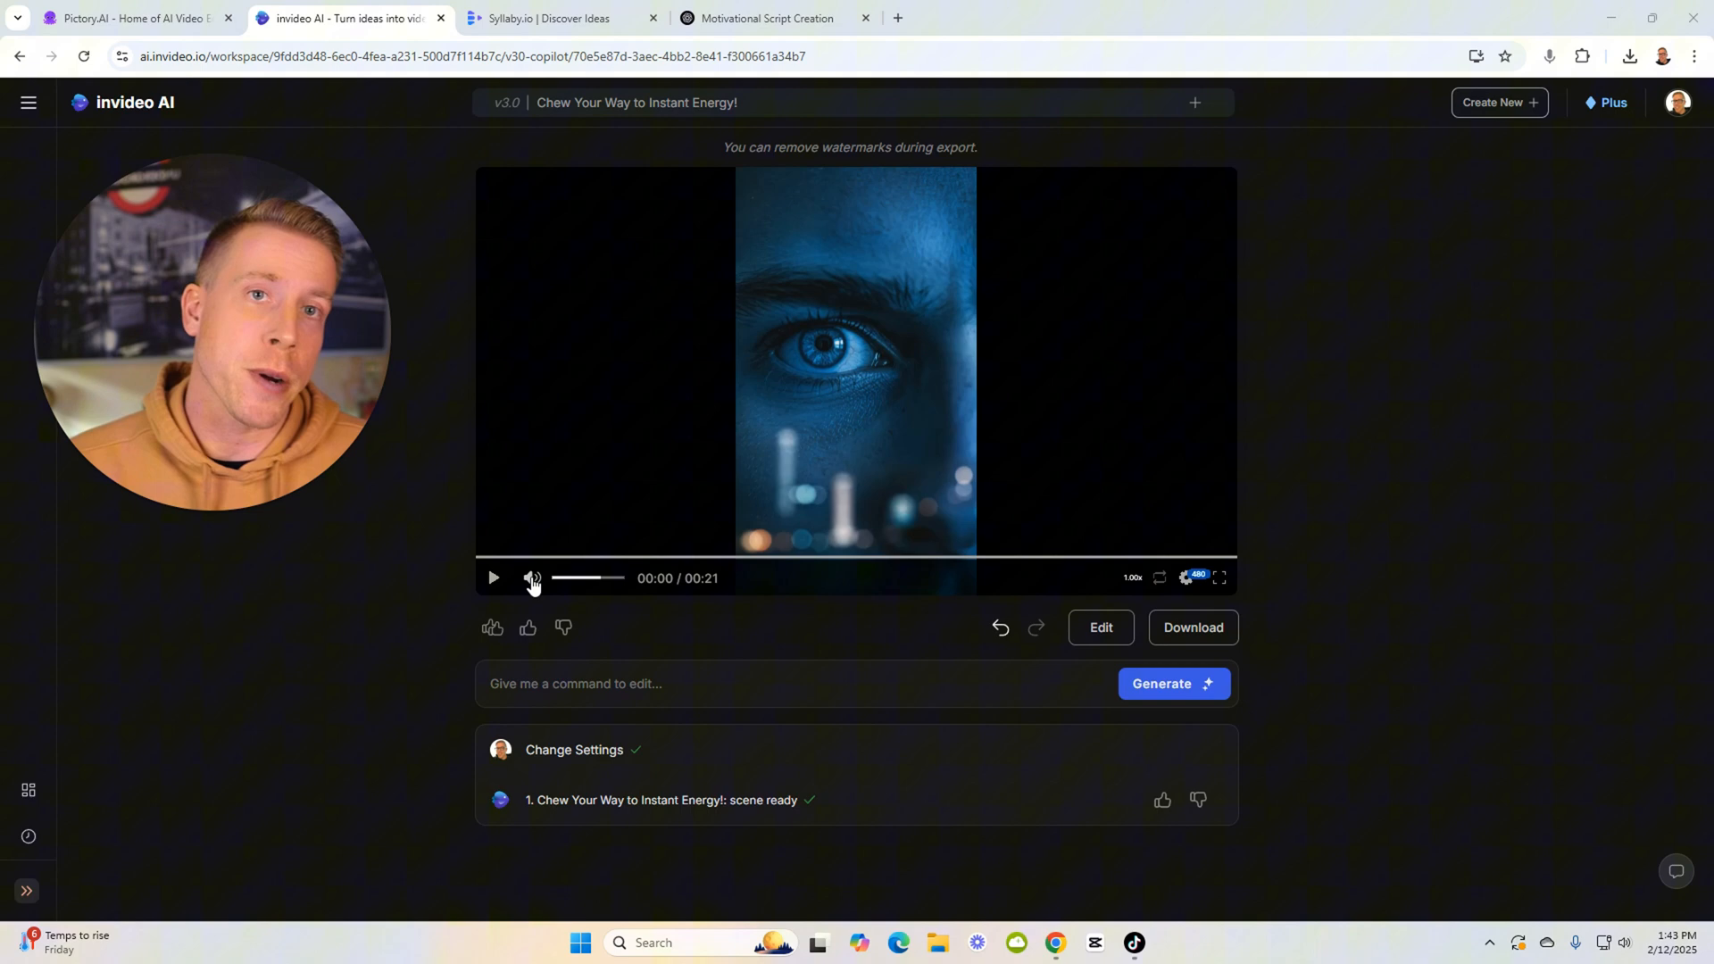
click(532, 579)
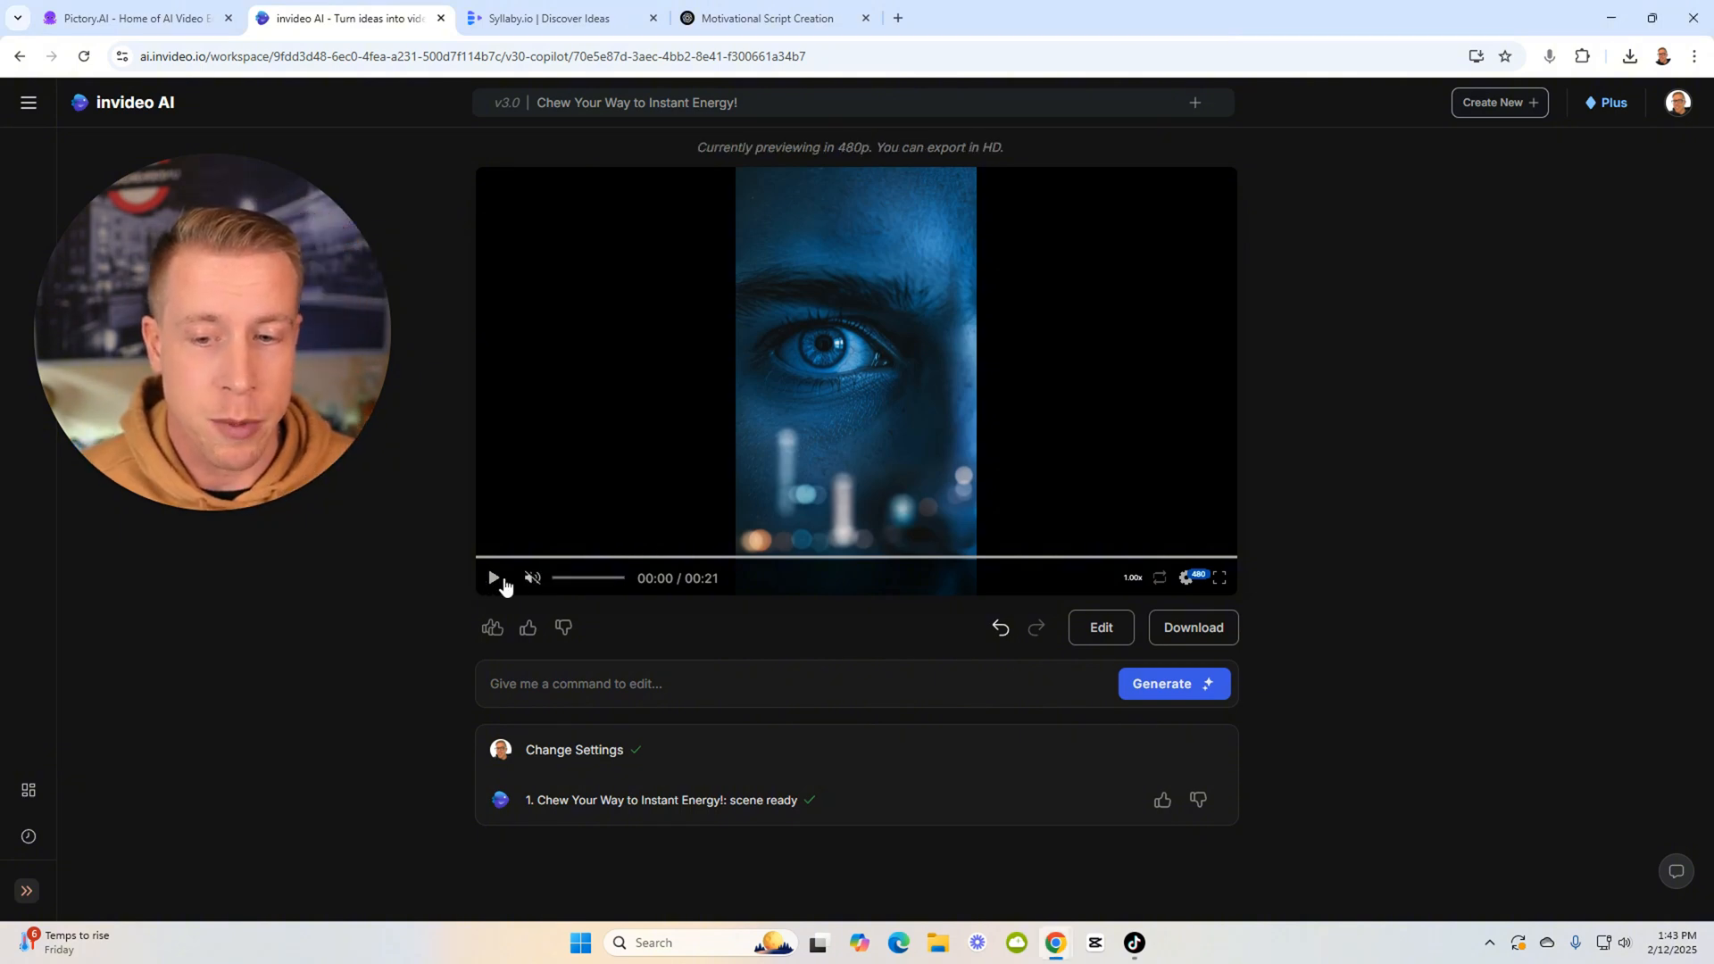
click(492, 578)
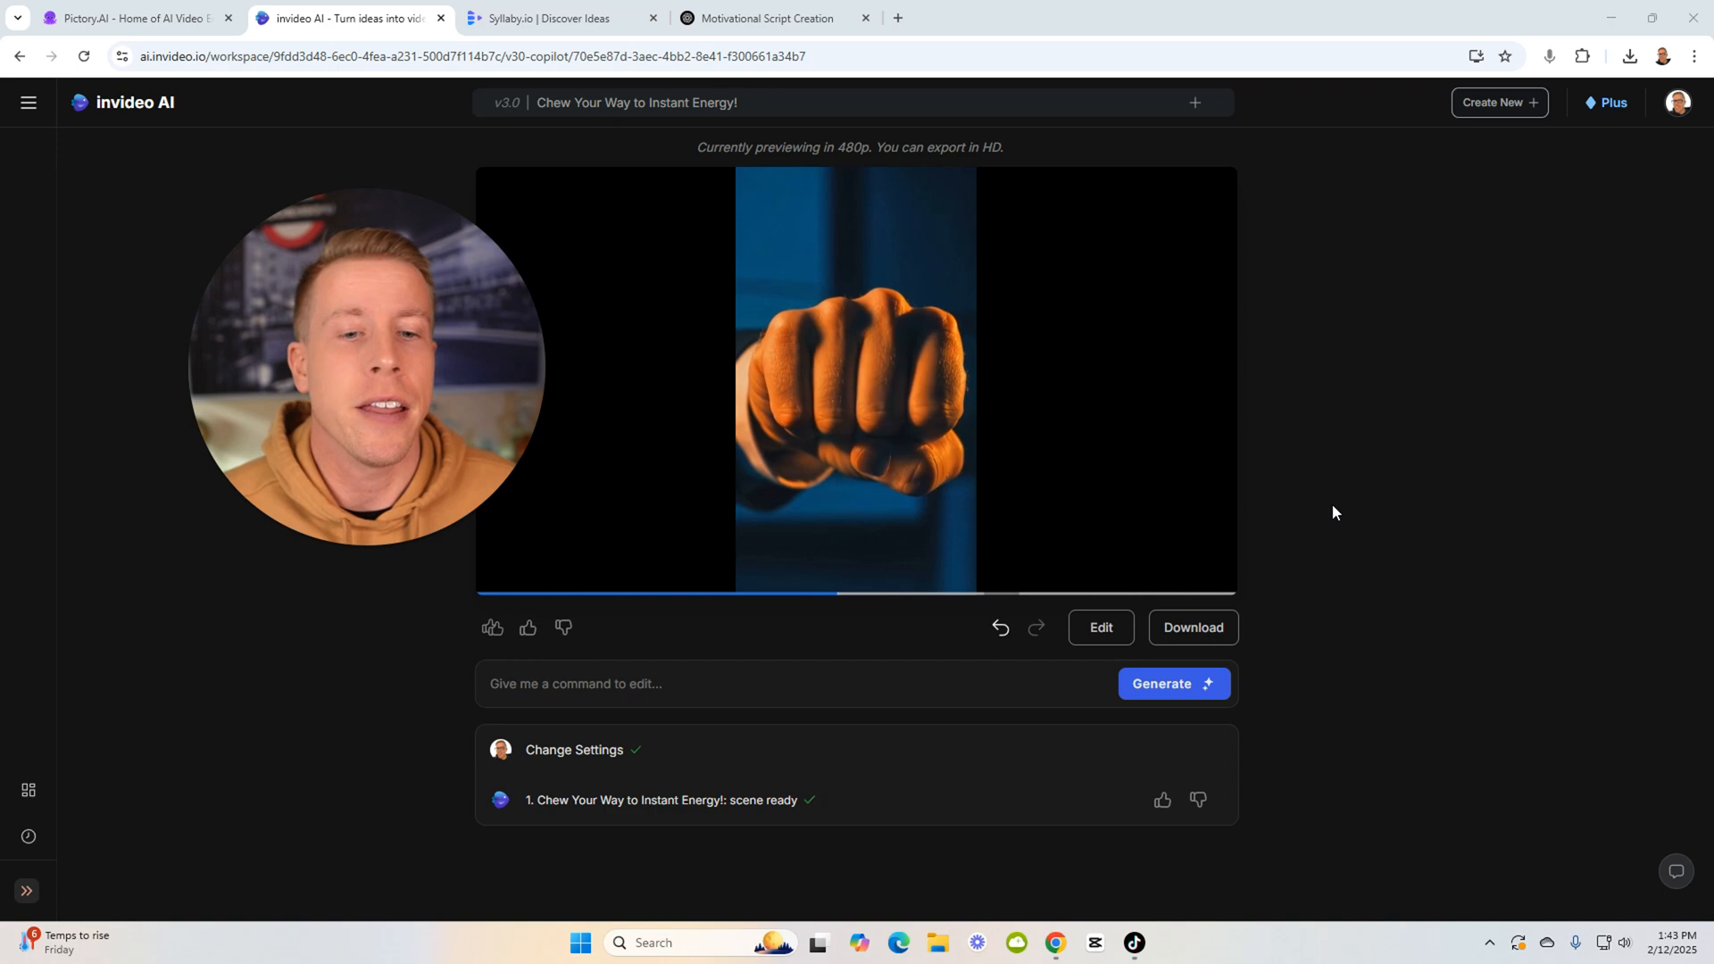
click(762, 18)
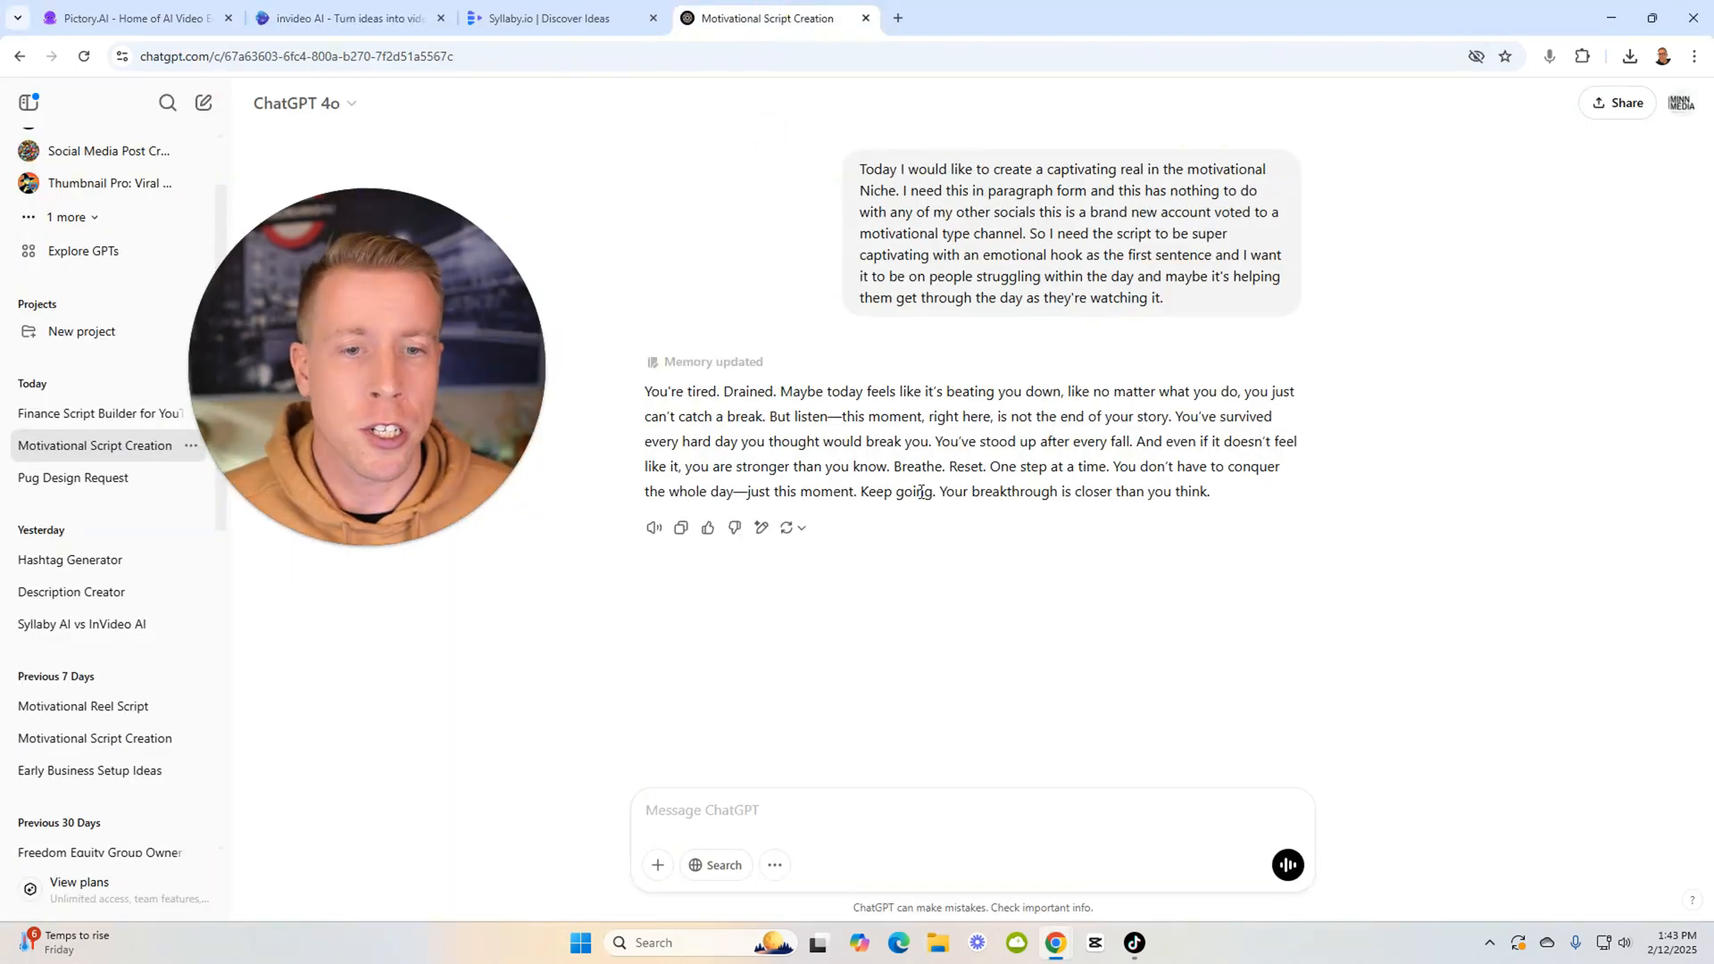
click(344, 18)
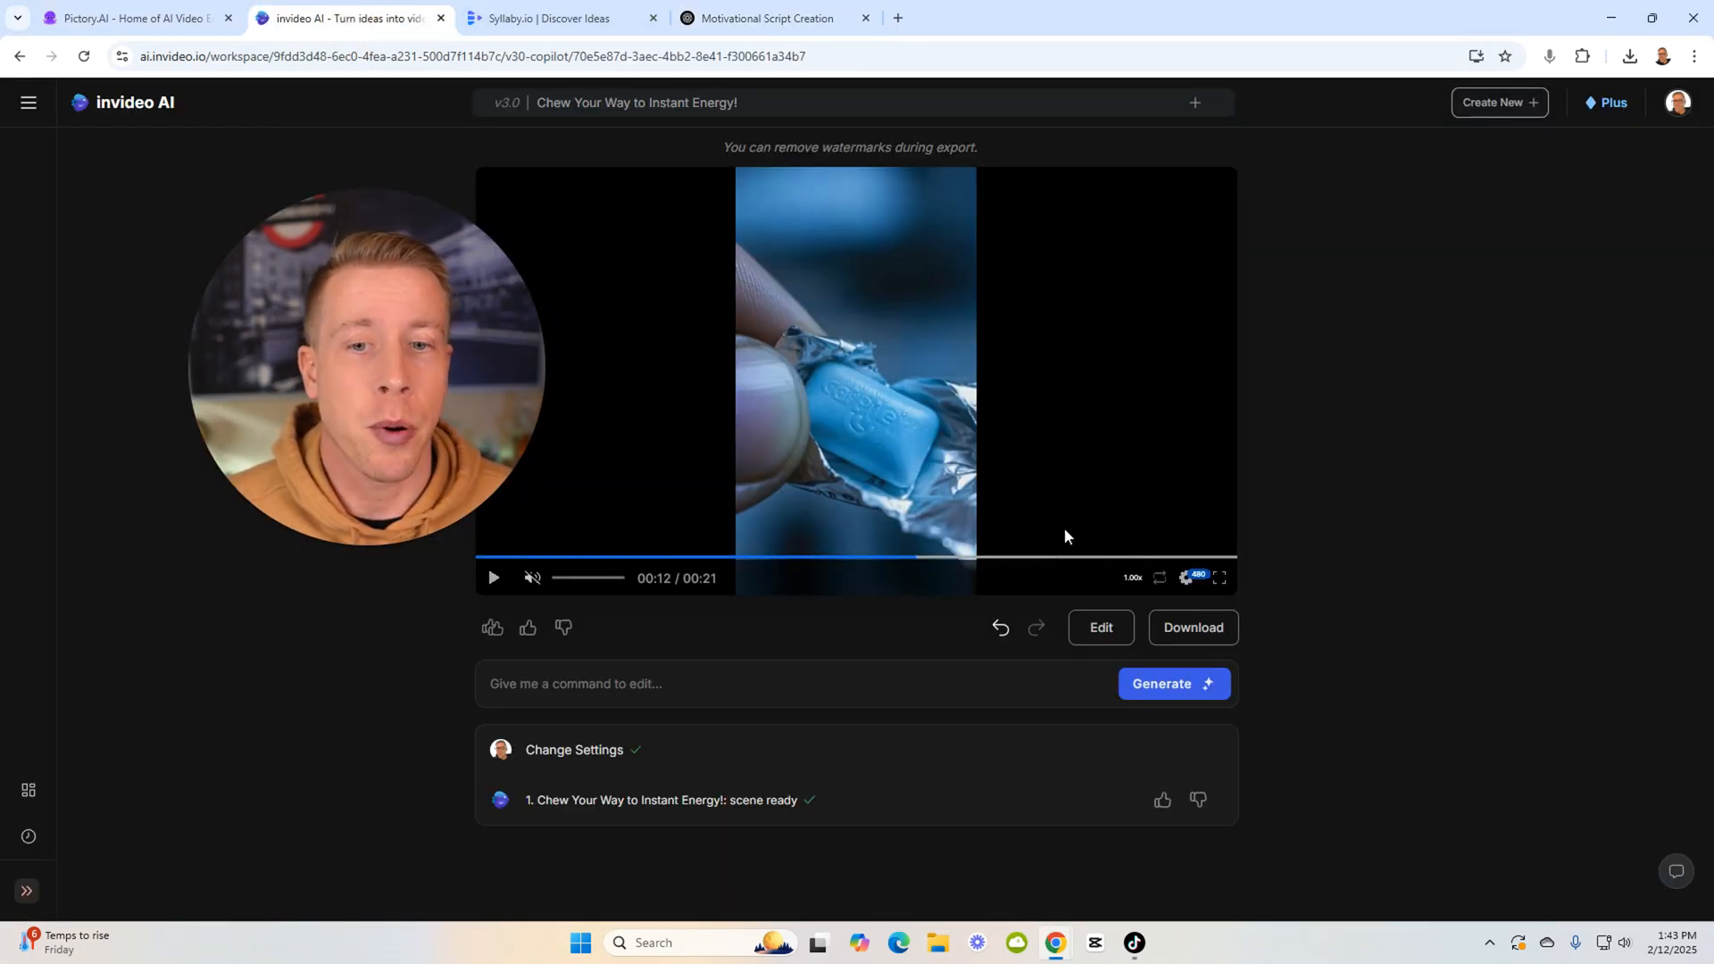
mouse_move(1381, 604)
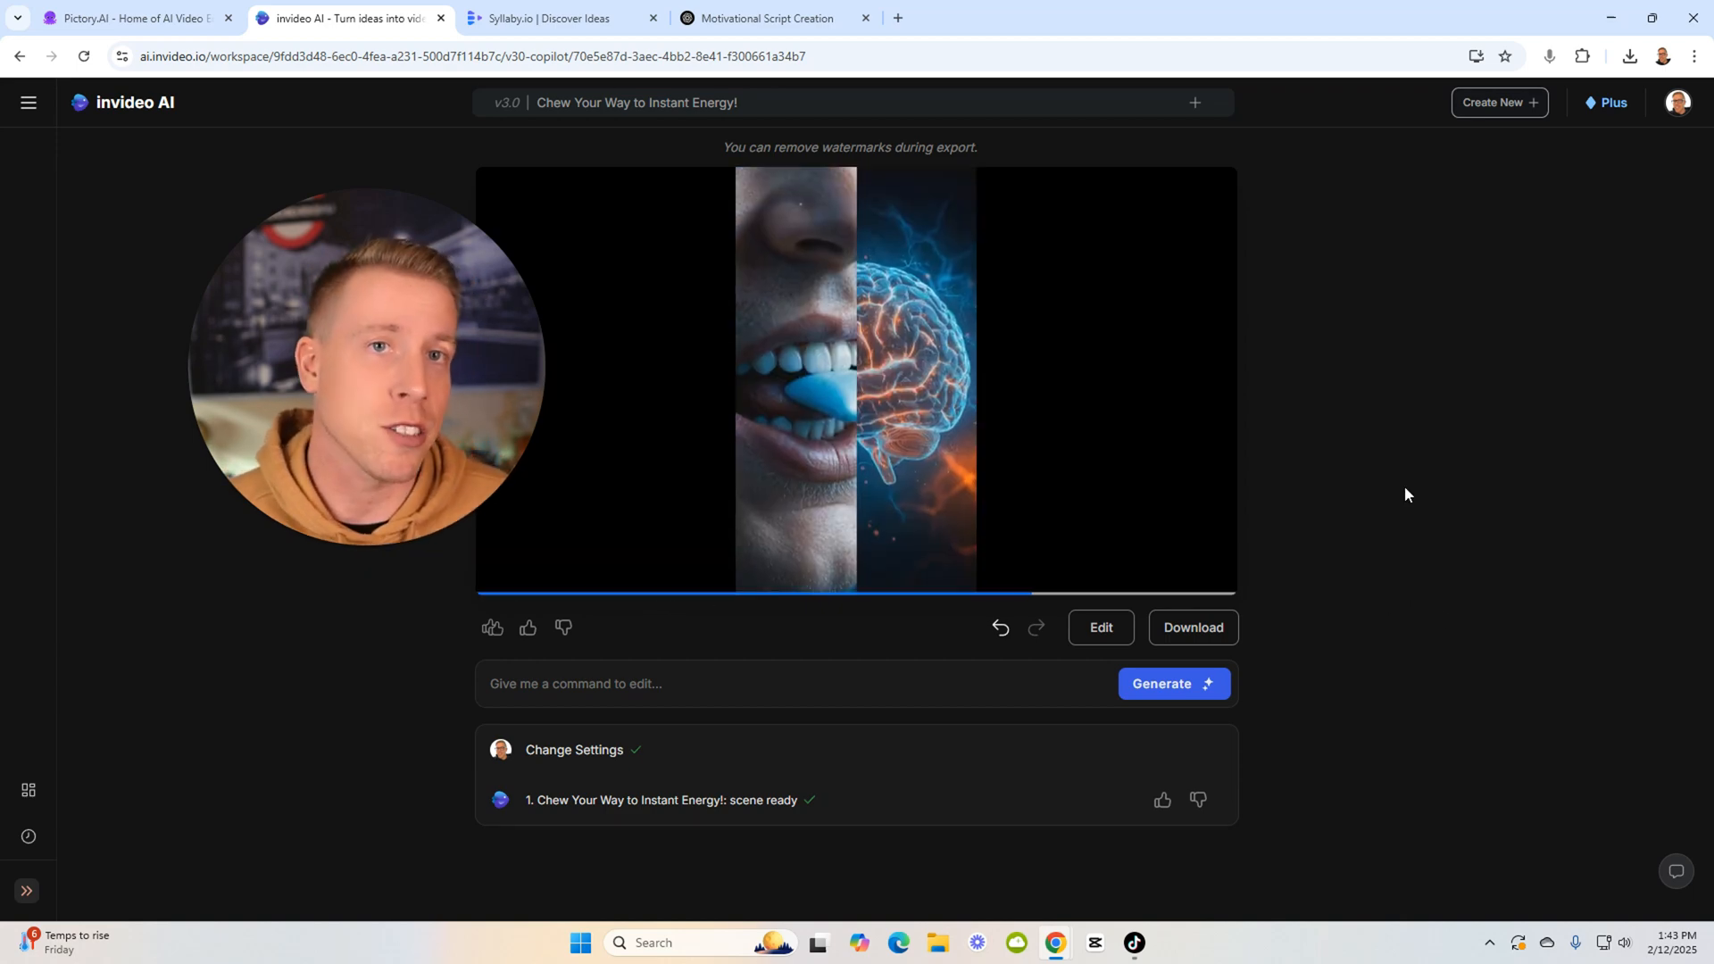
click(847, 372)
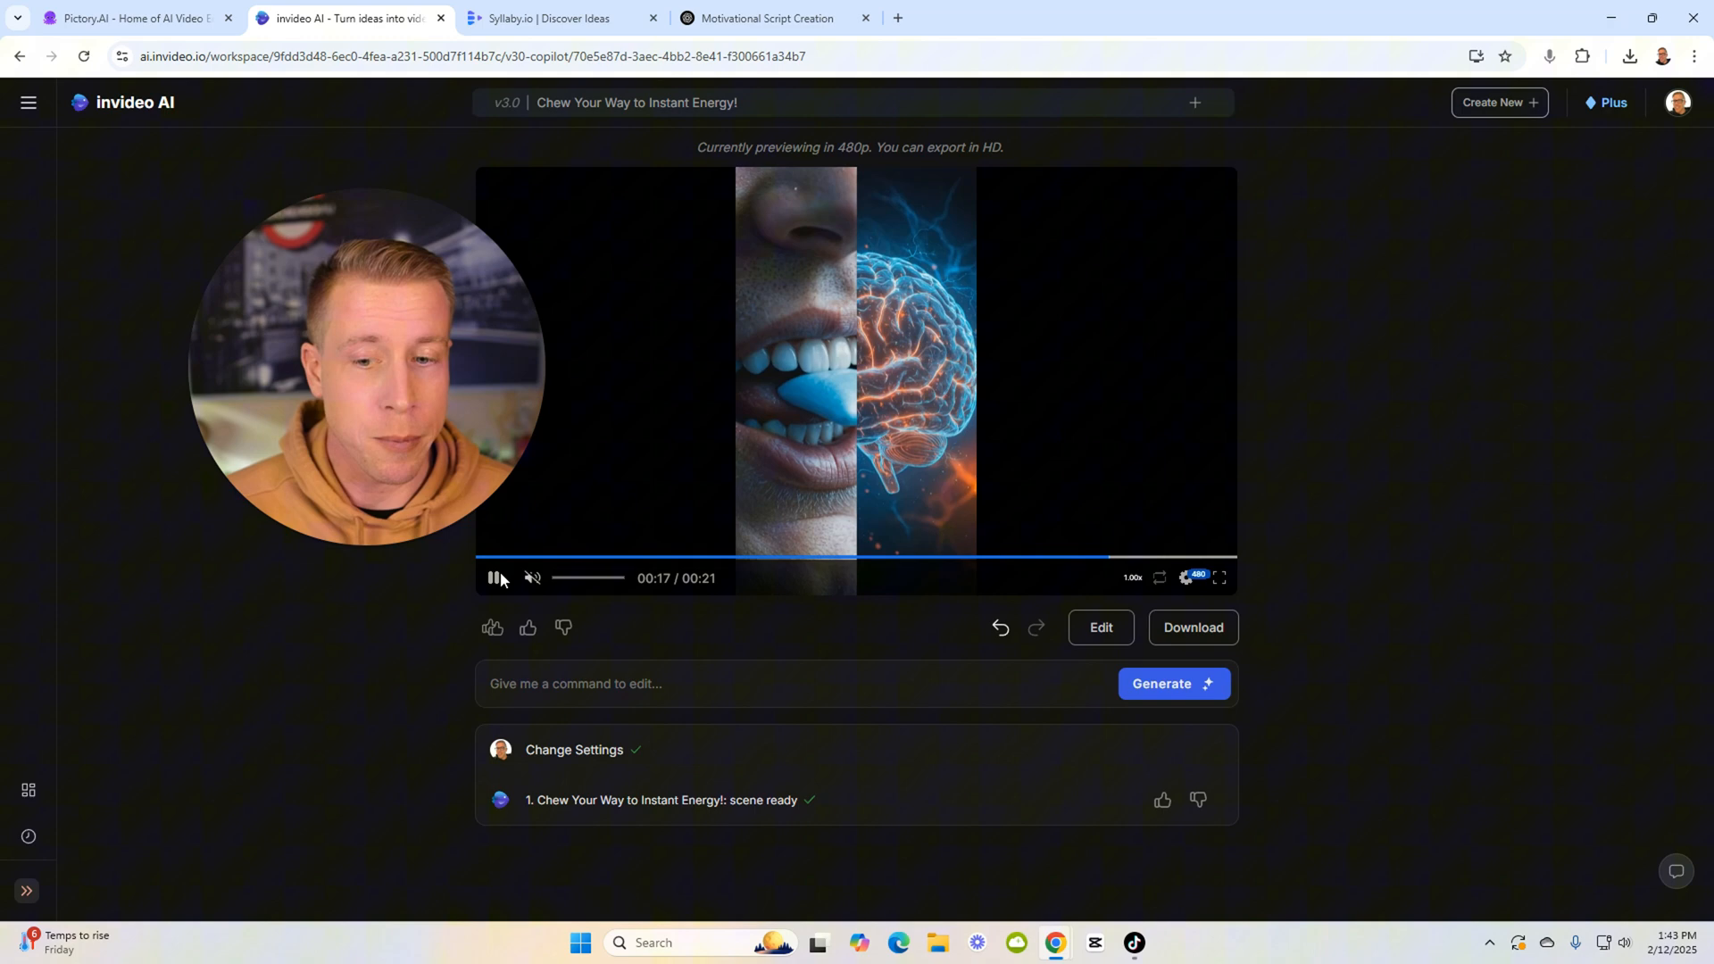
click(493, 577)
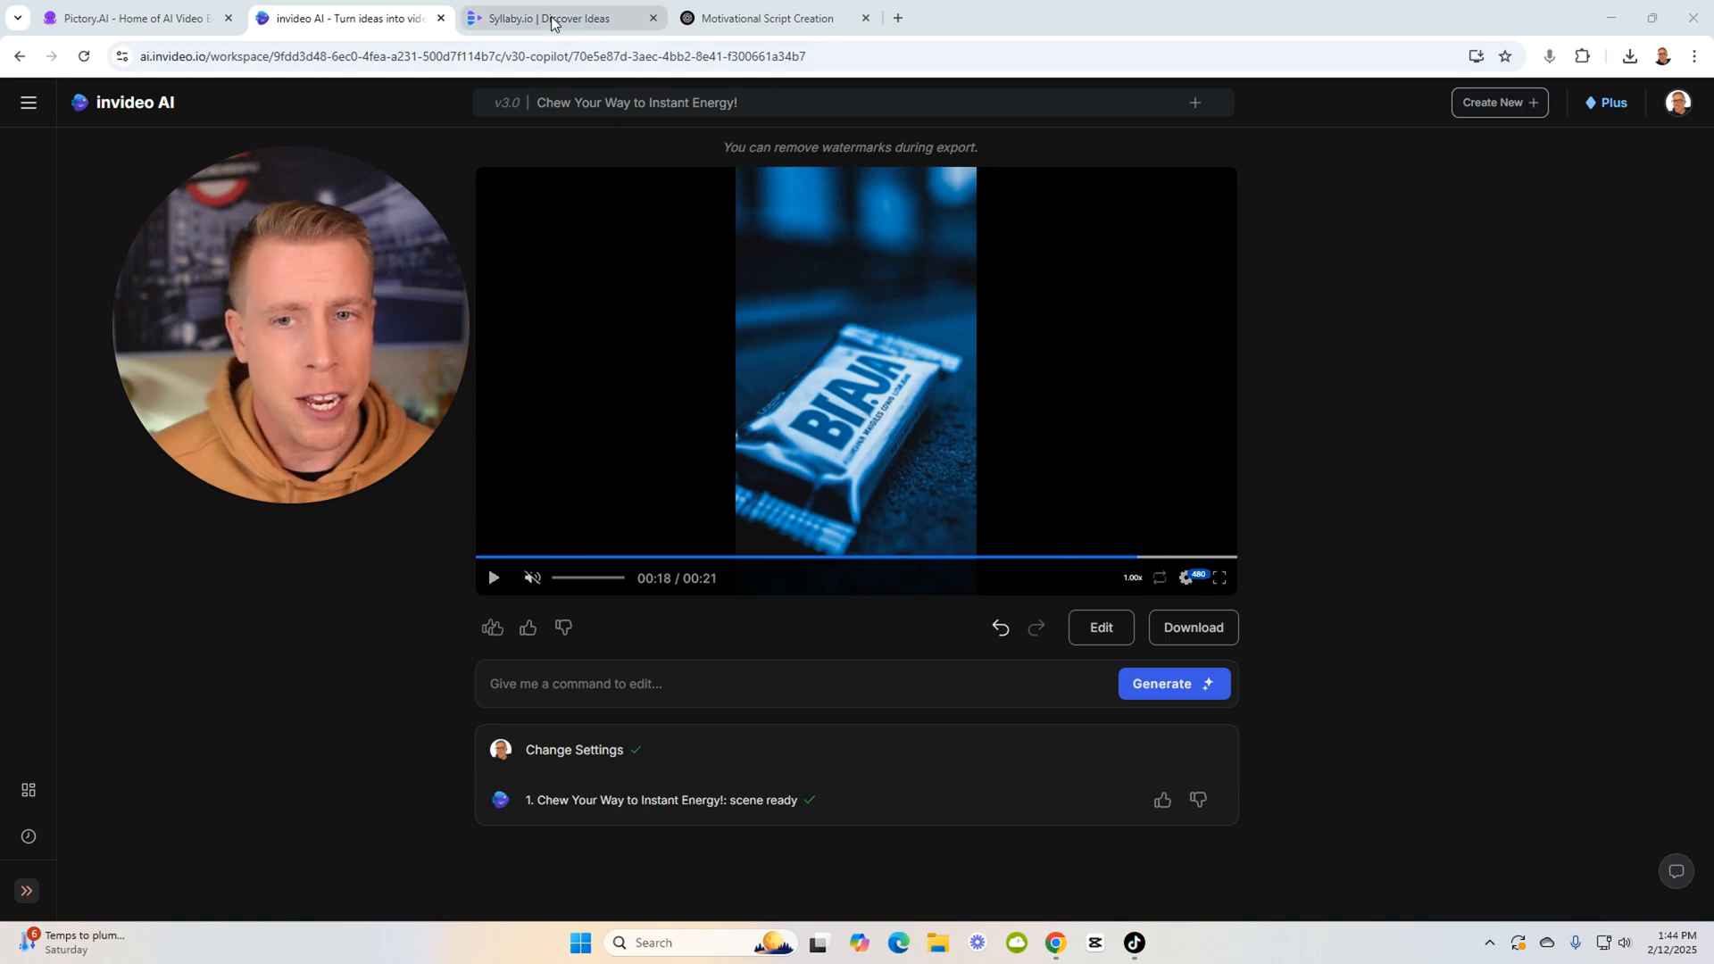
Return to Syllaby and start a new faceless video from the saved-videos area
click(557, 18)
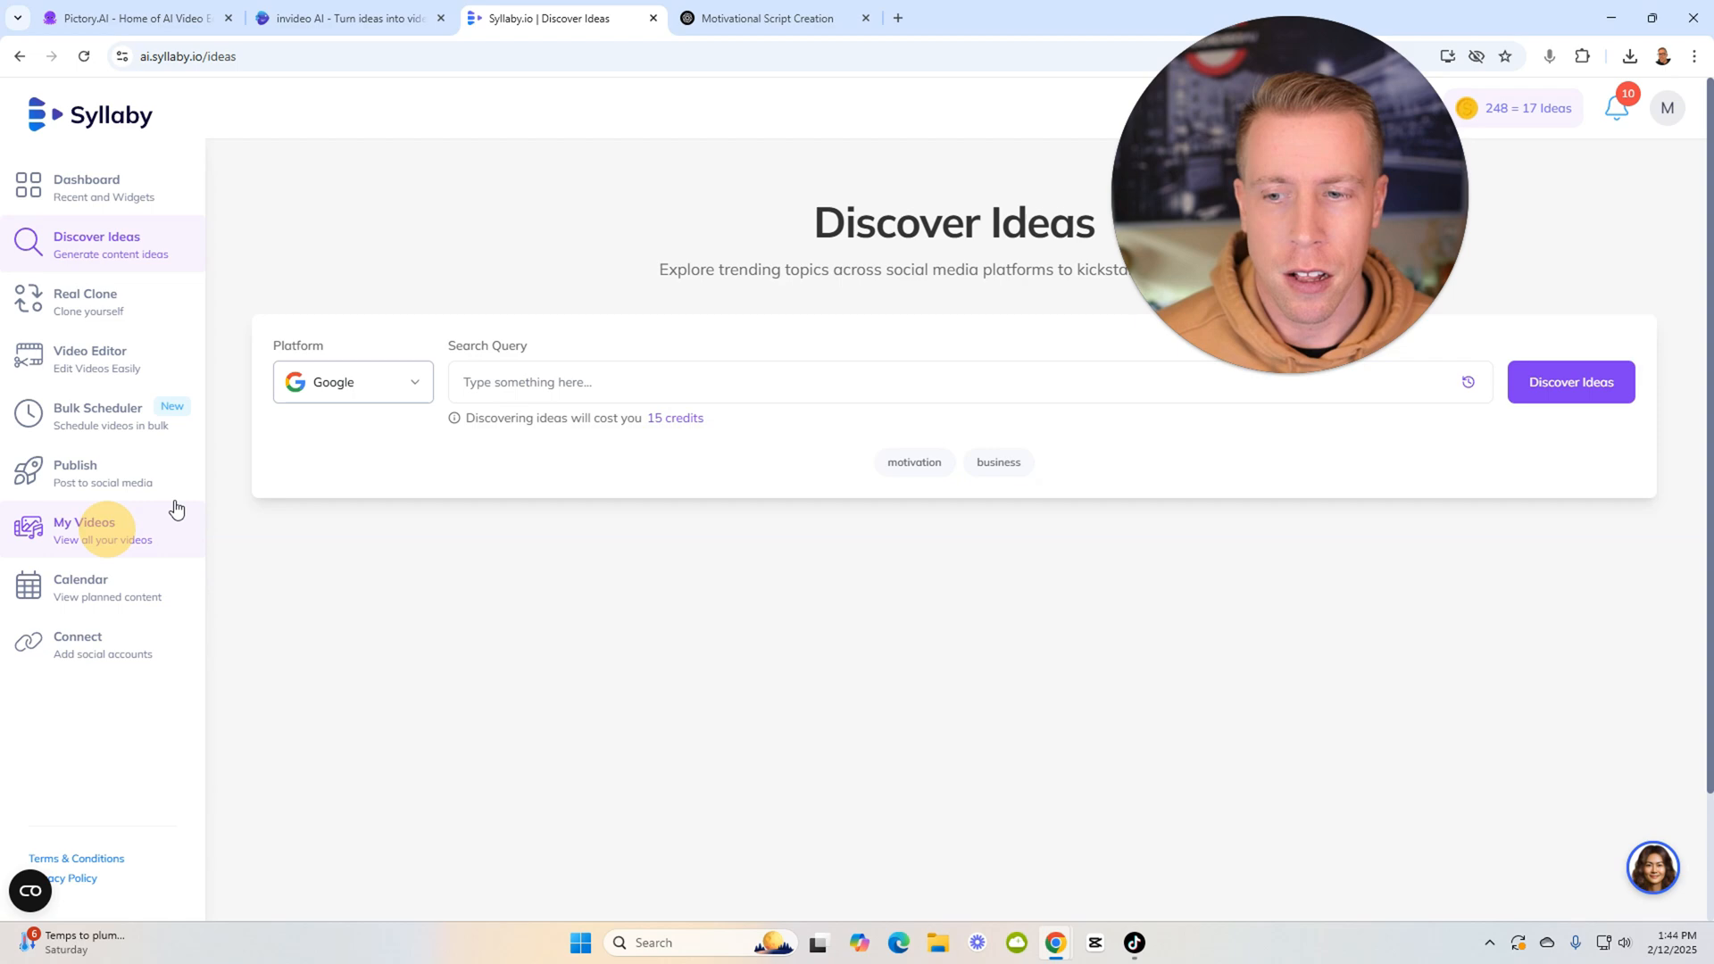
click(83, 530)
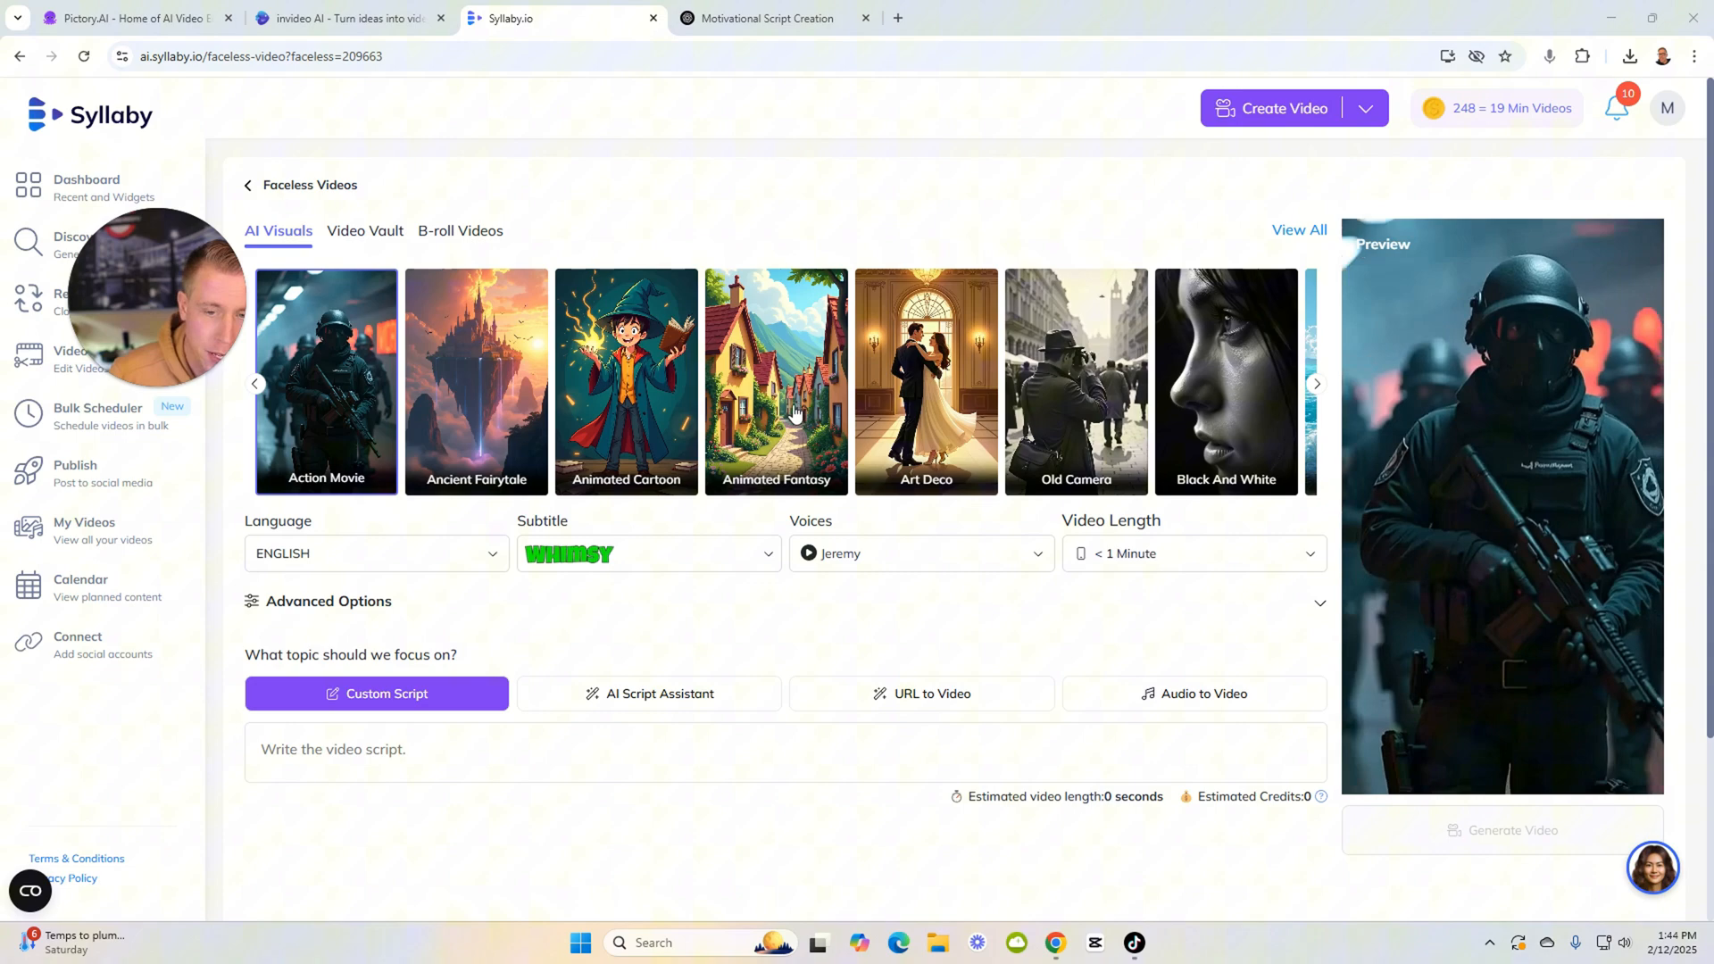
click(1316, 384)
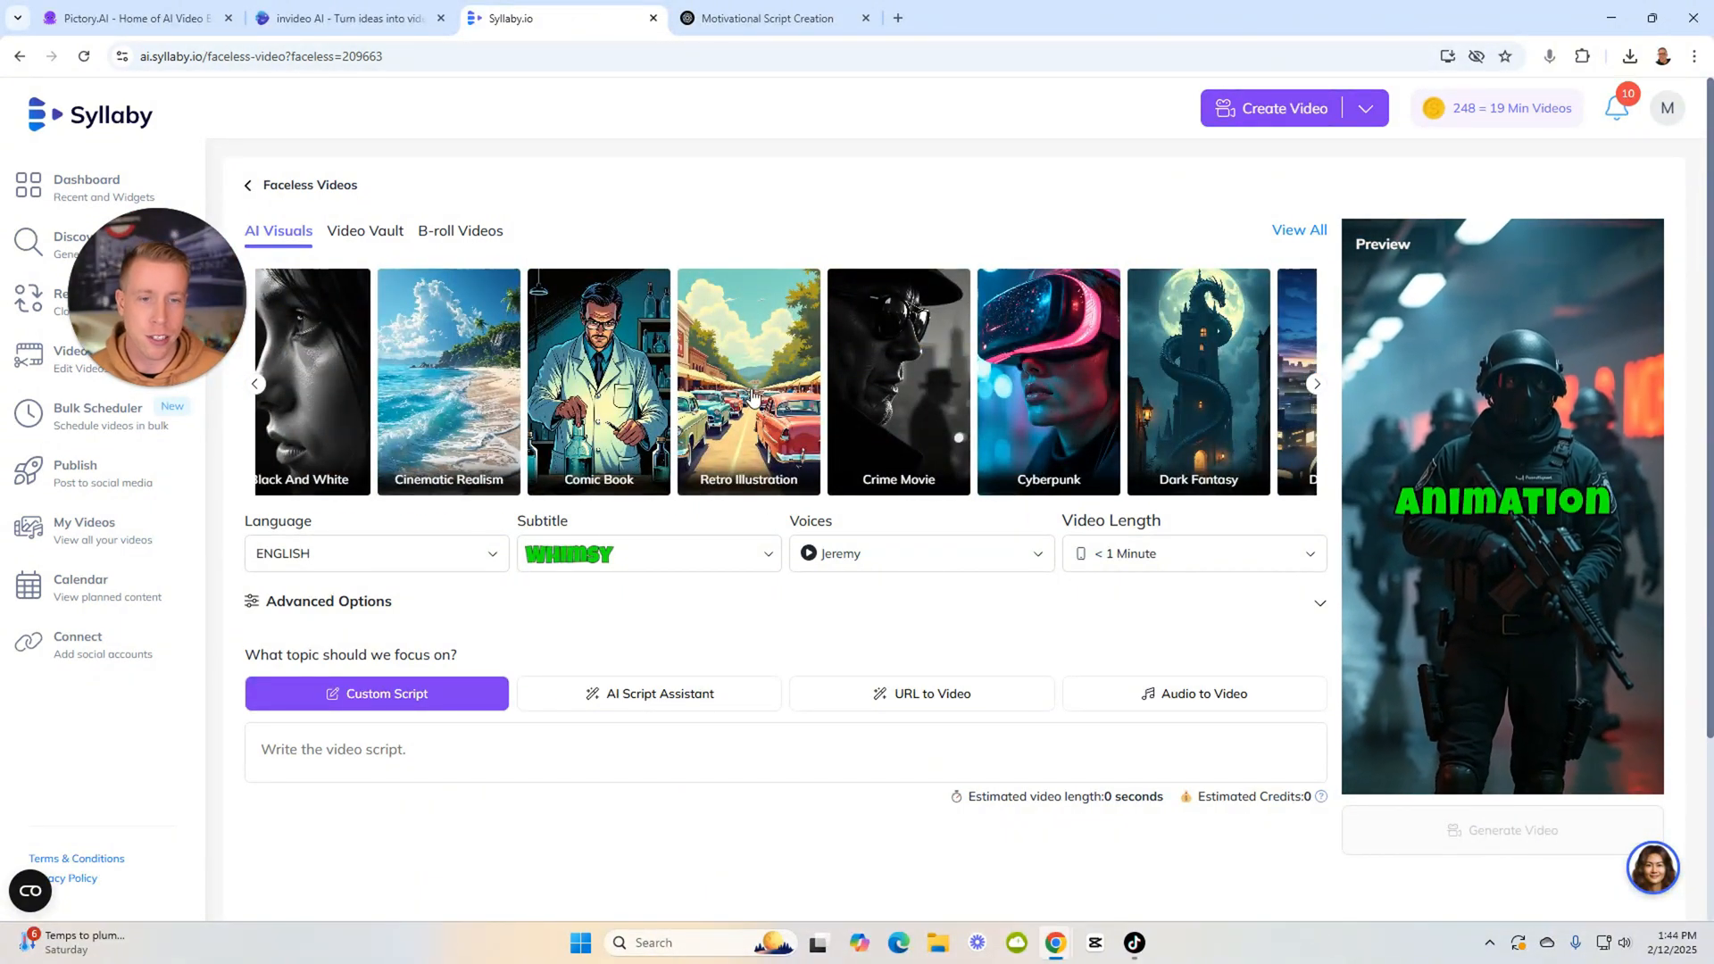
Set the video's subtitle style to No Subtitles
click(647, 554)
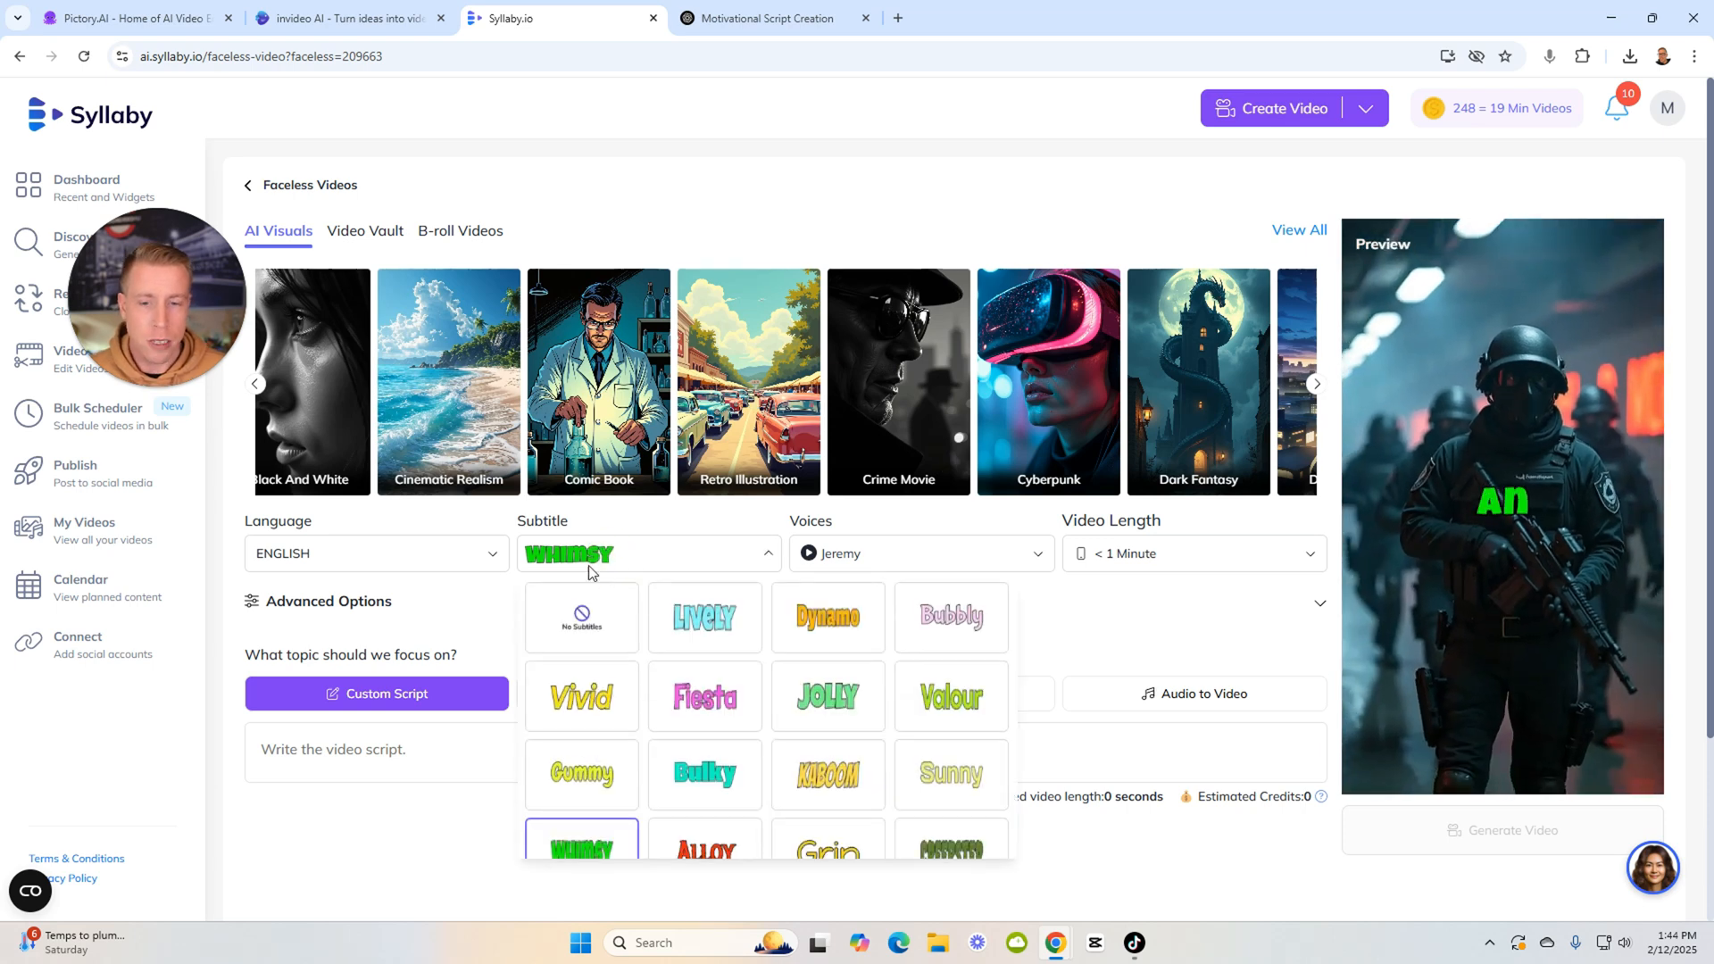
click(580, 620)
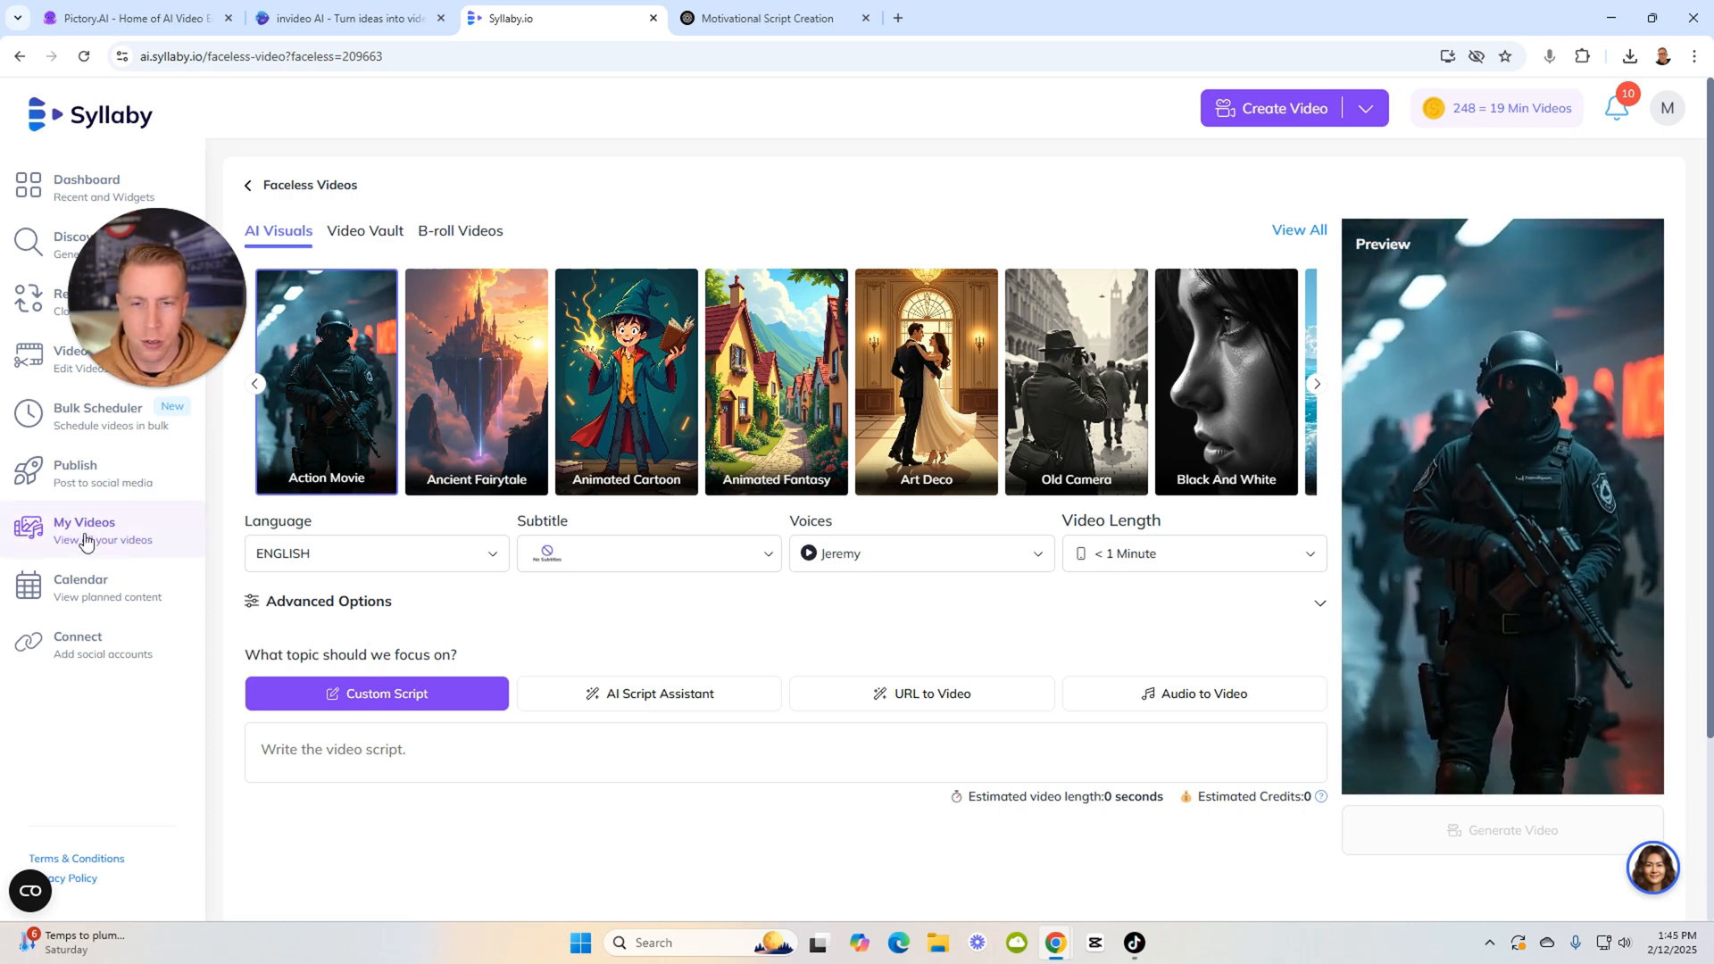
From My Videos, open the stressed-man Goli video and play it until the gummies bottle shot
click(84, 531)
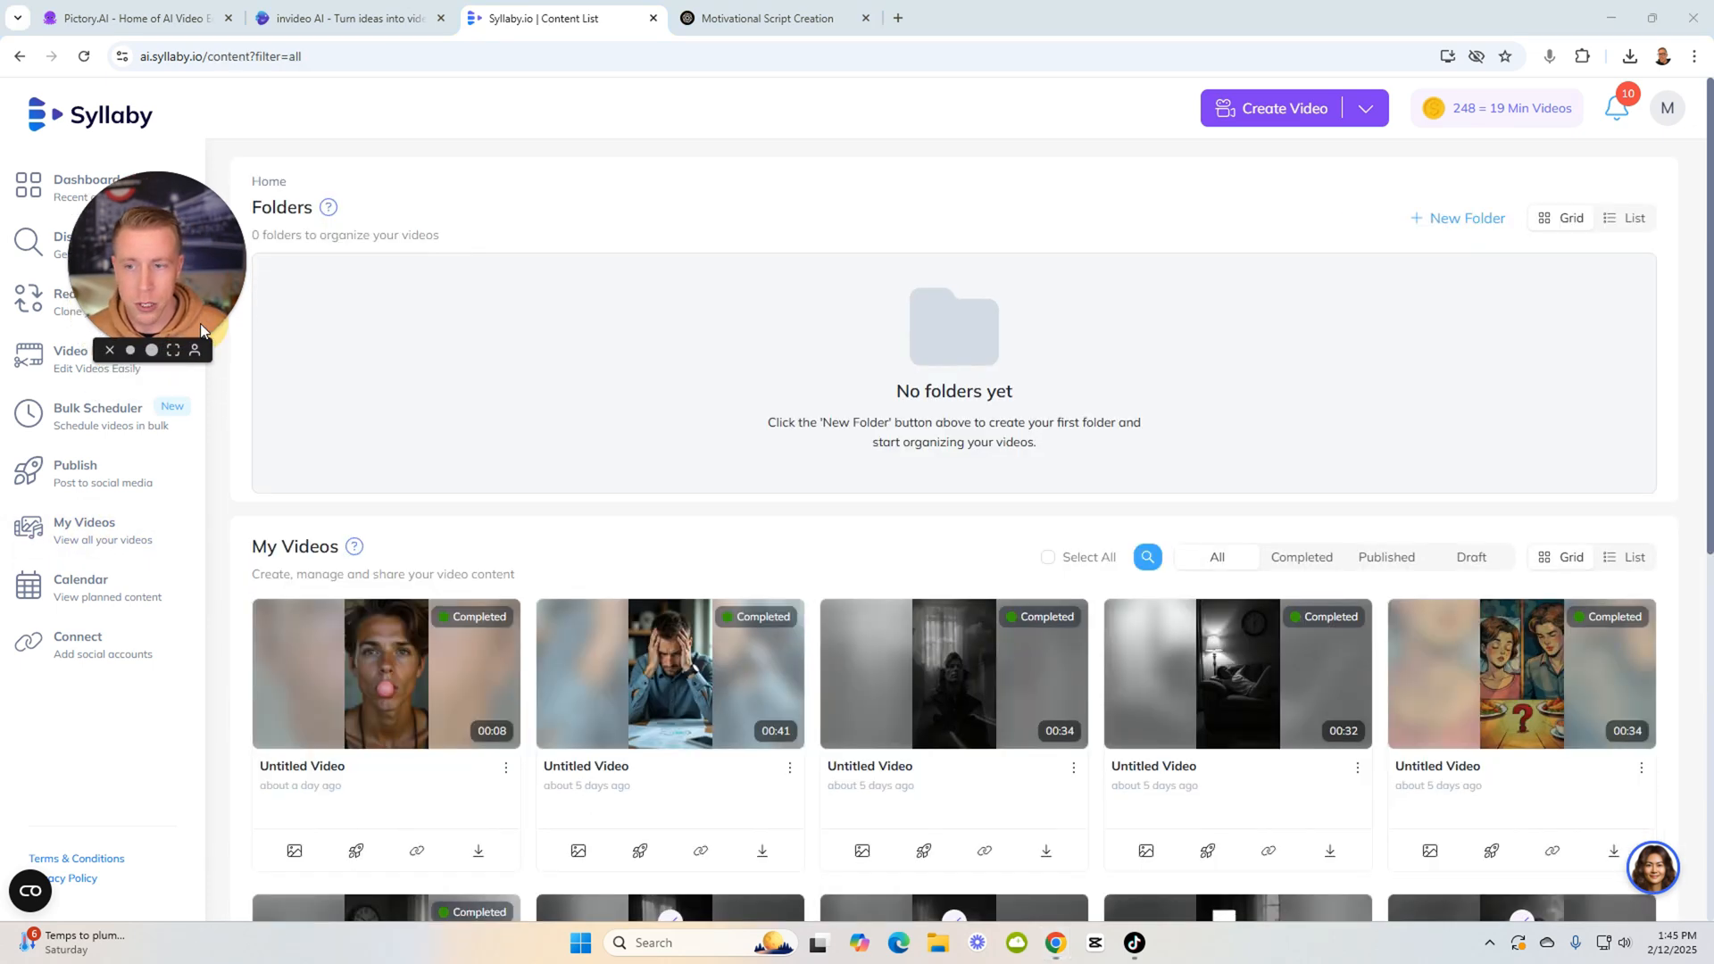
scroll(down, 3)
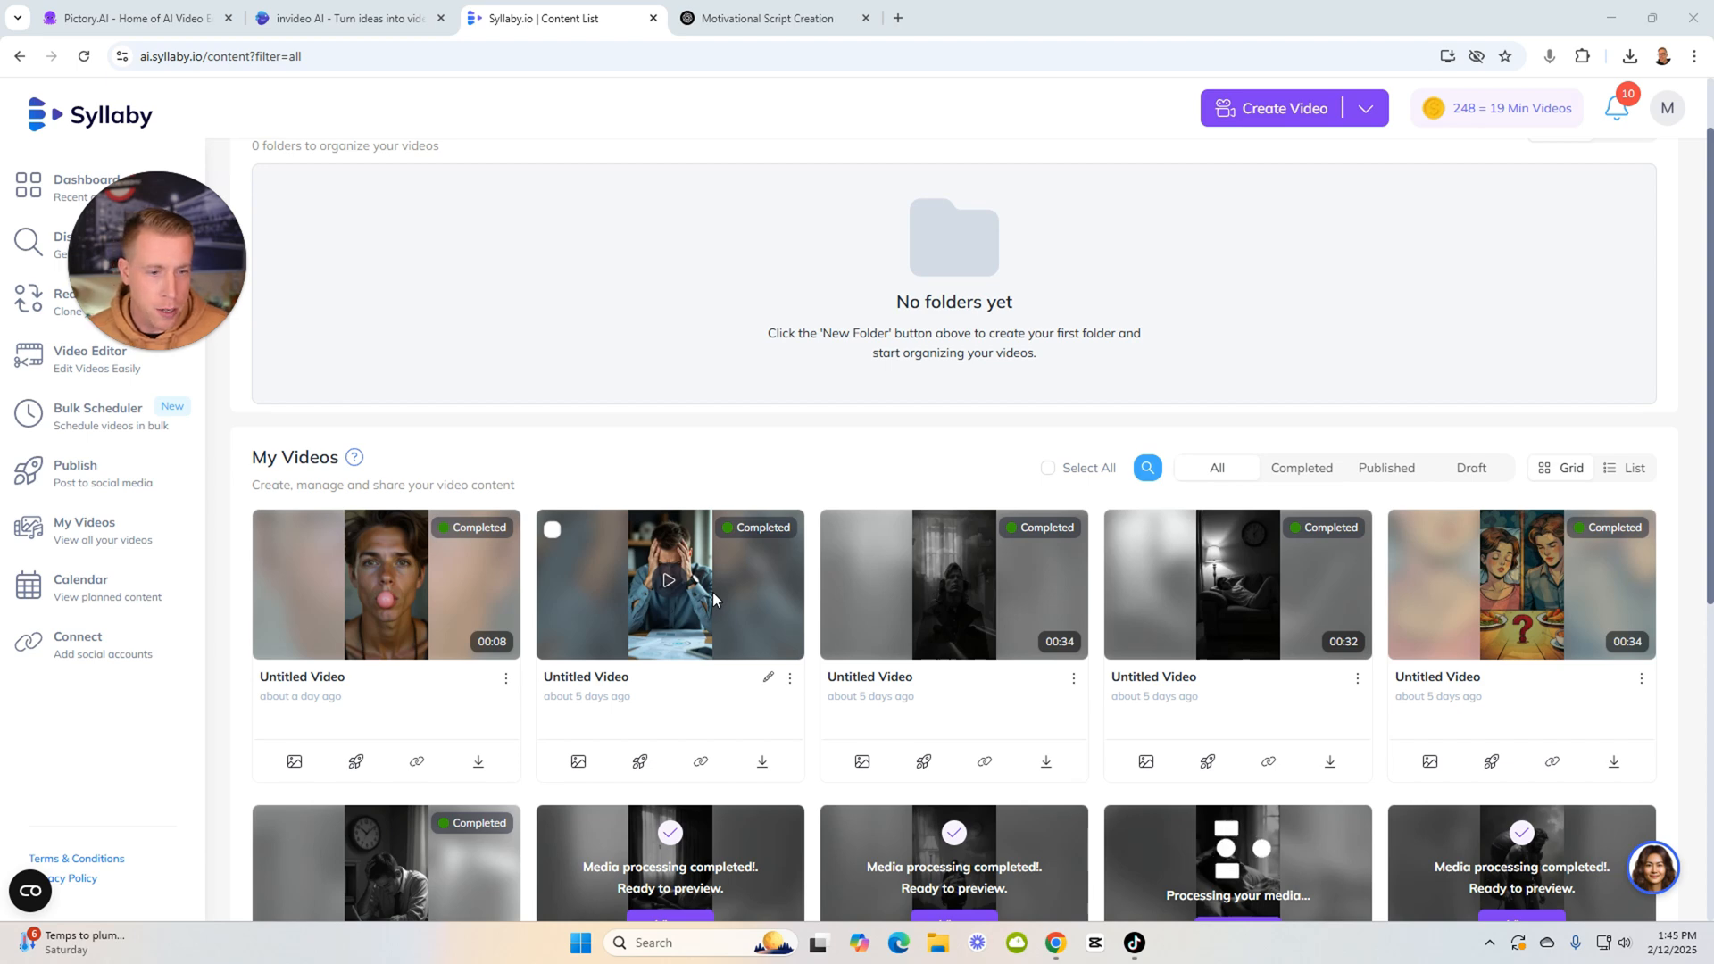
click(670, 583)
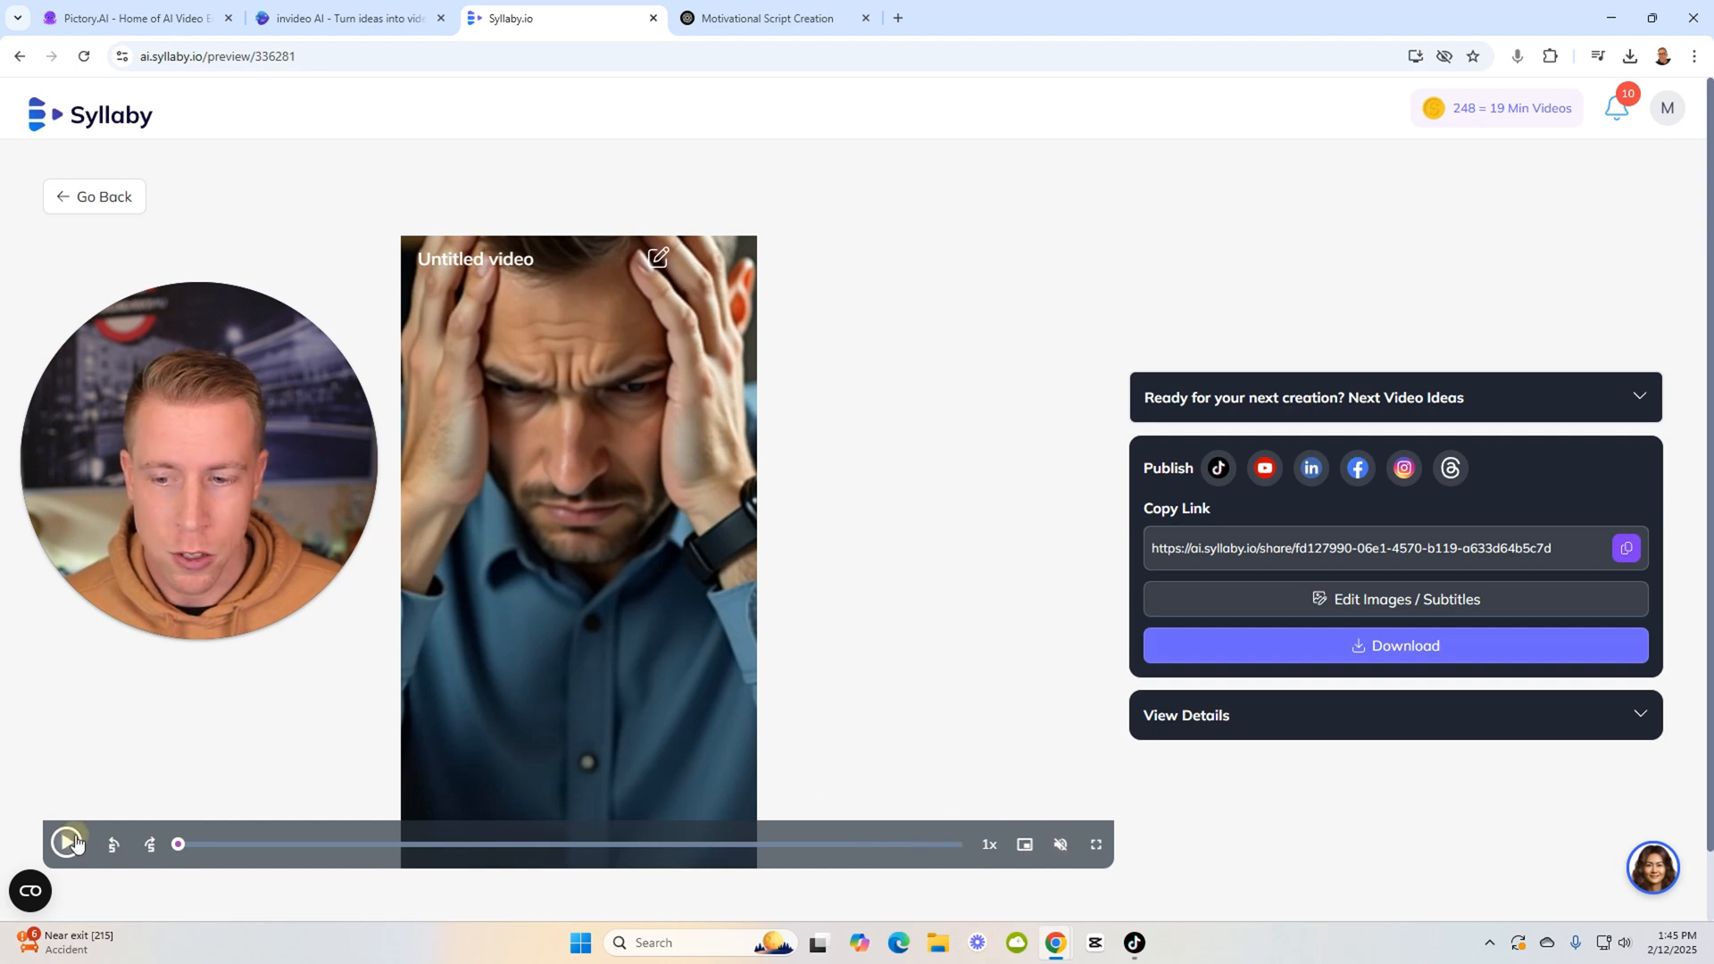
click(66, 845)
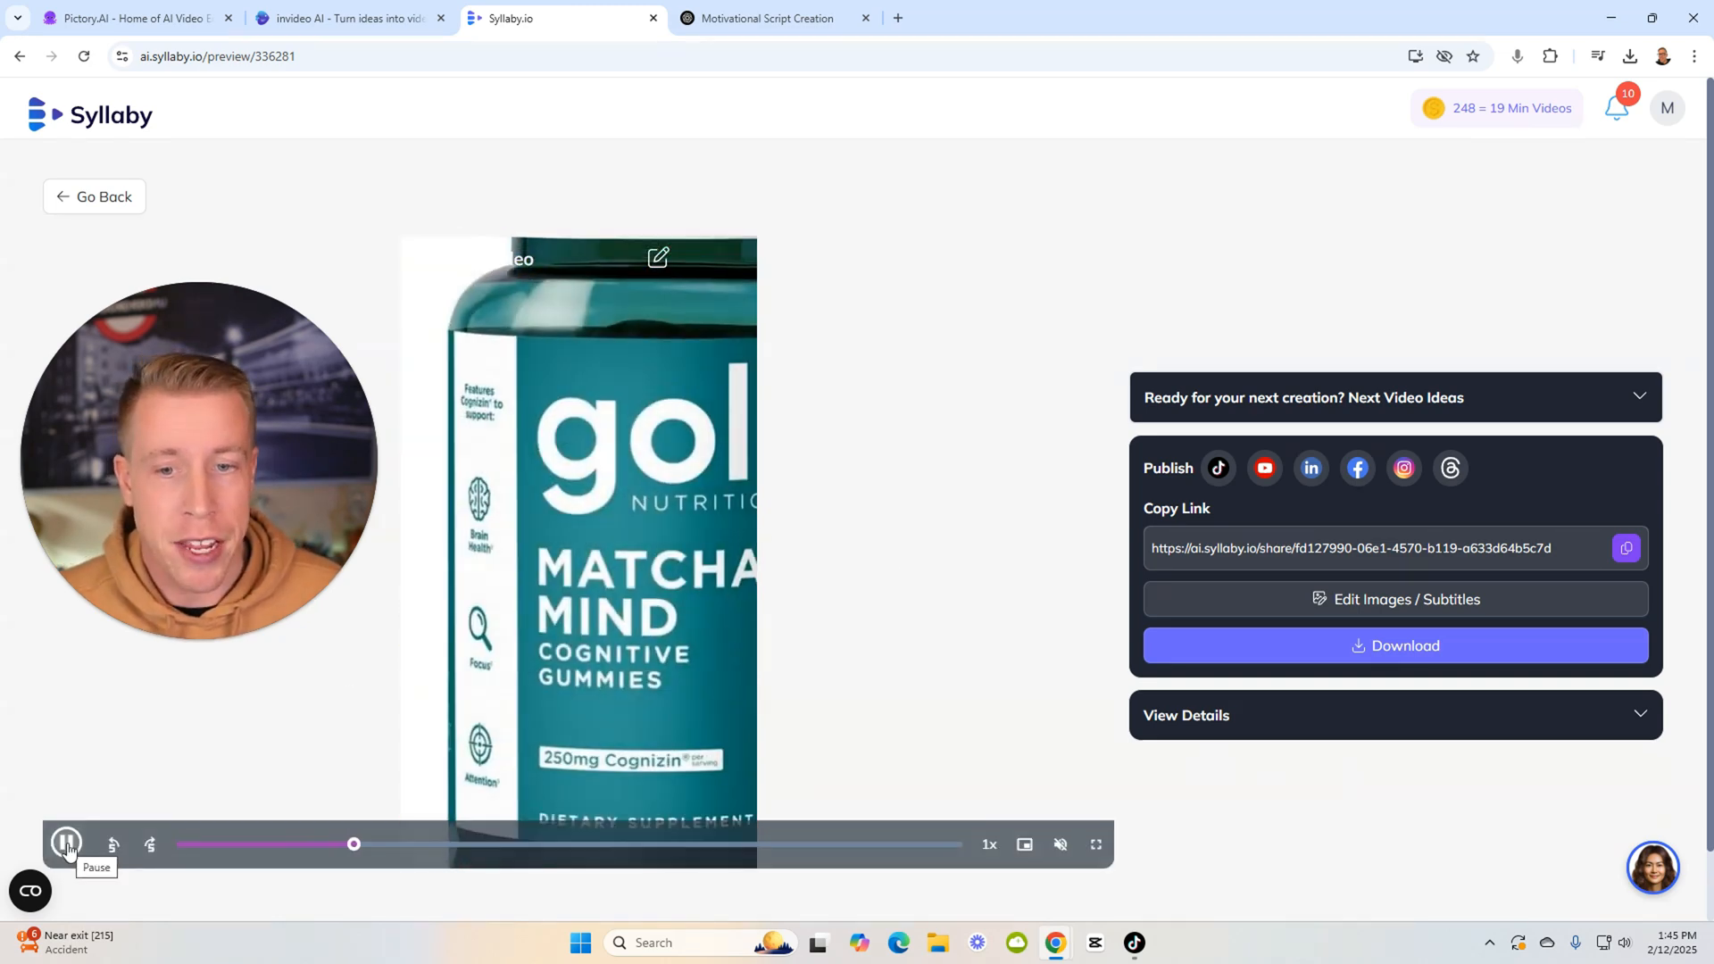
click(66, 845)
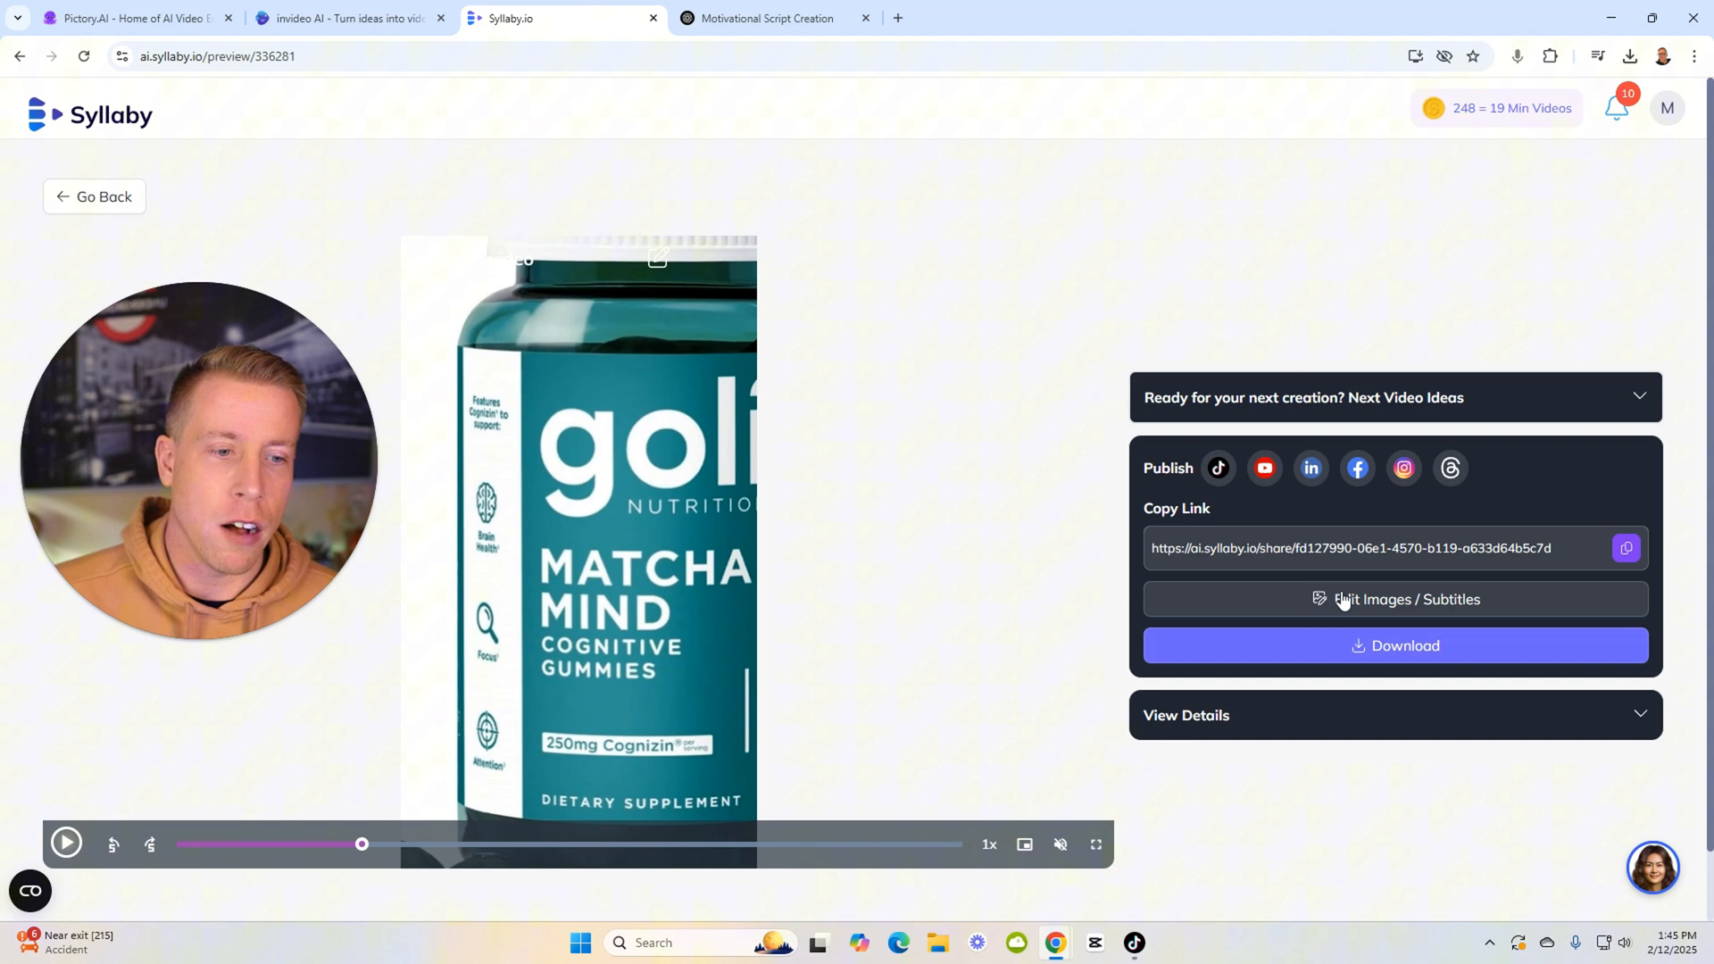
Enter the scene image editor and try the prompt 'gummies in shap' under Image Regenerate
click(1394, 600)
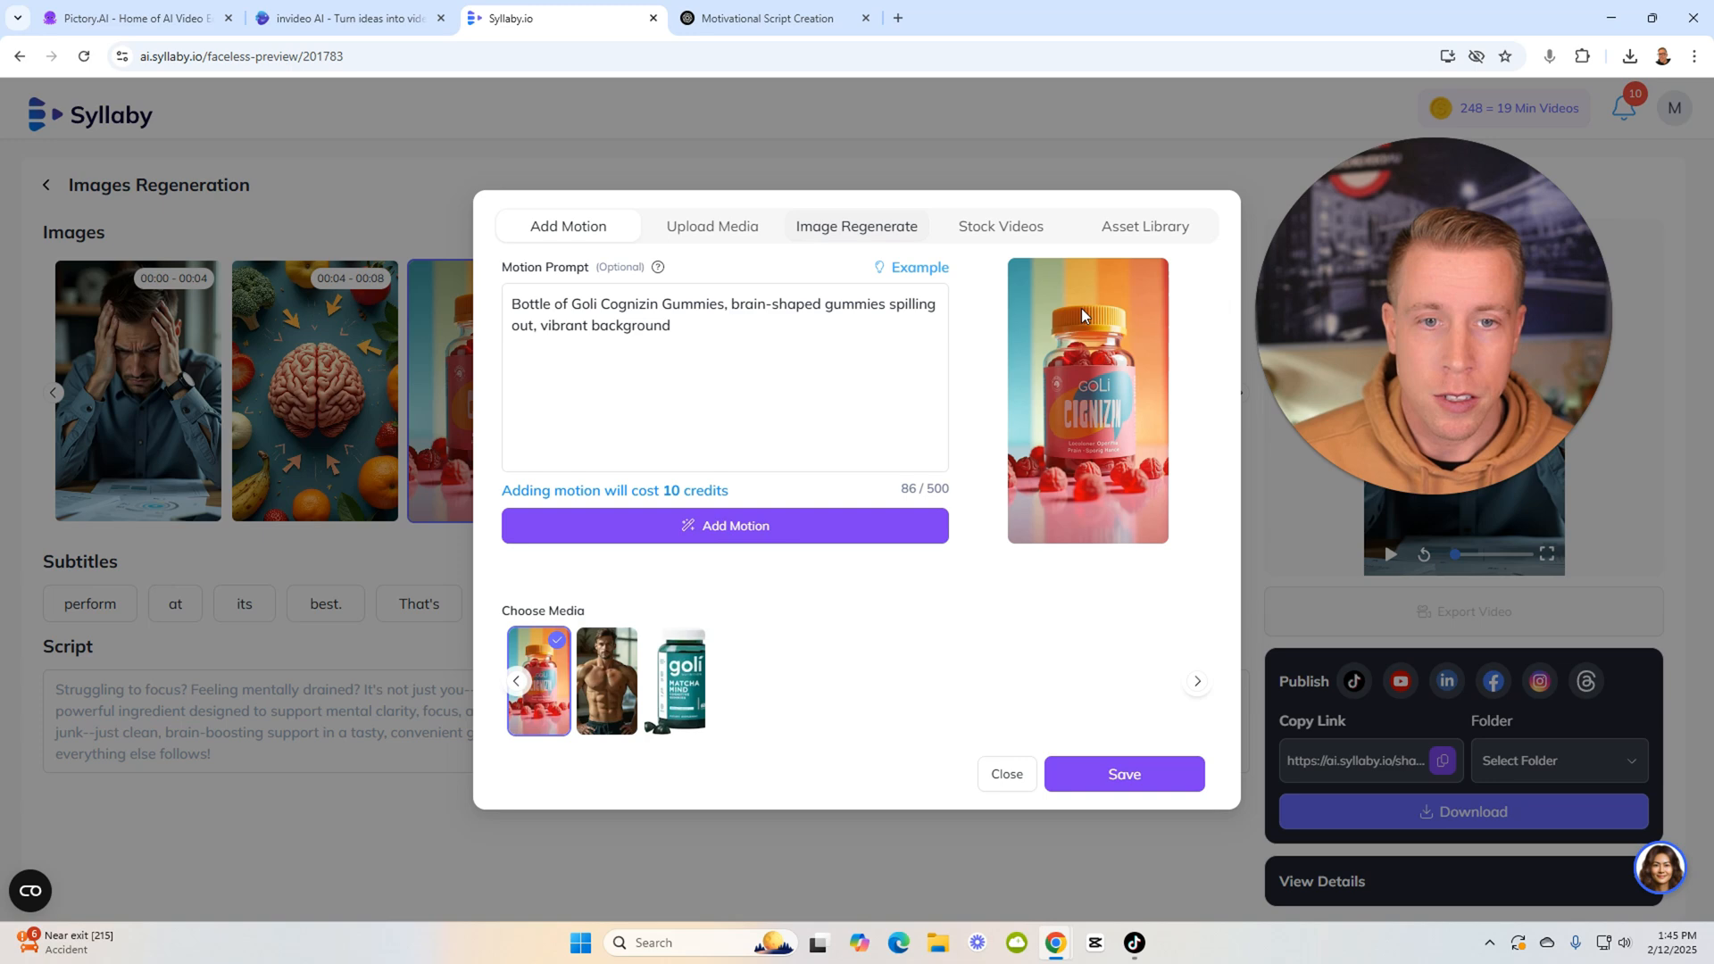
click(856, 227)
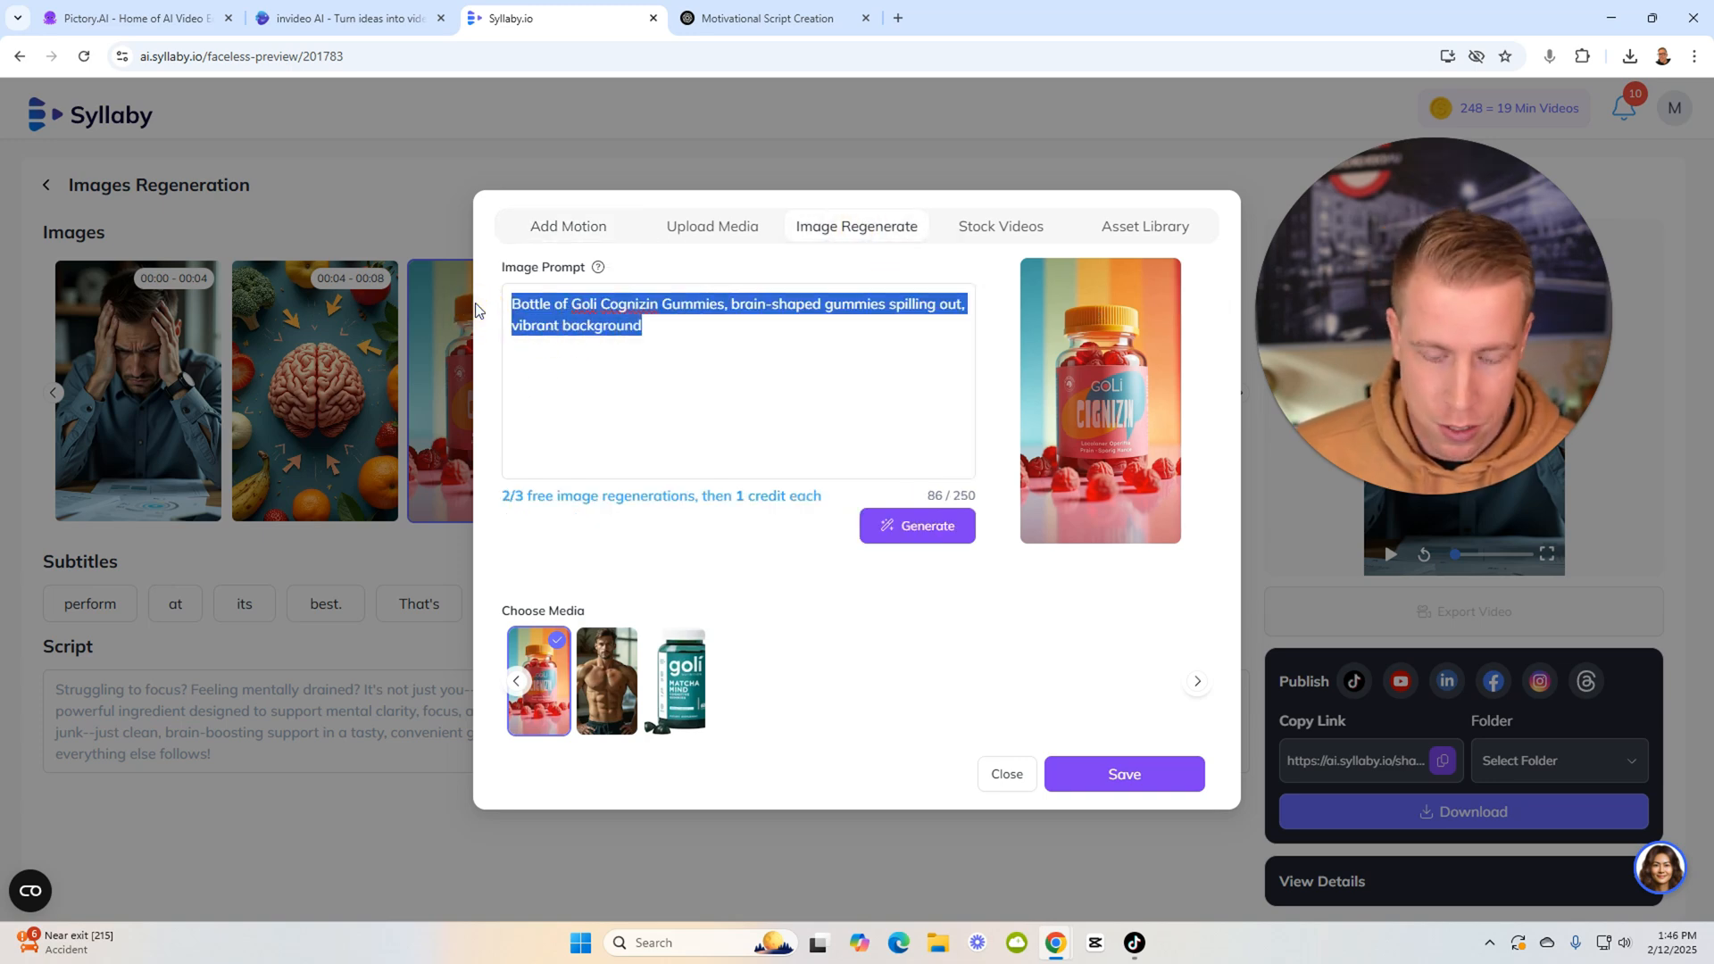
text(gummies in shape of humanbrain)
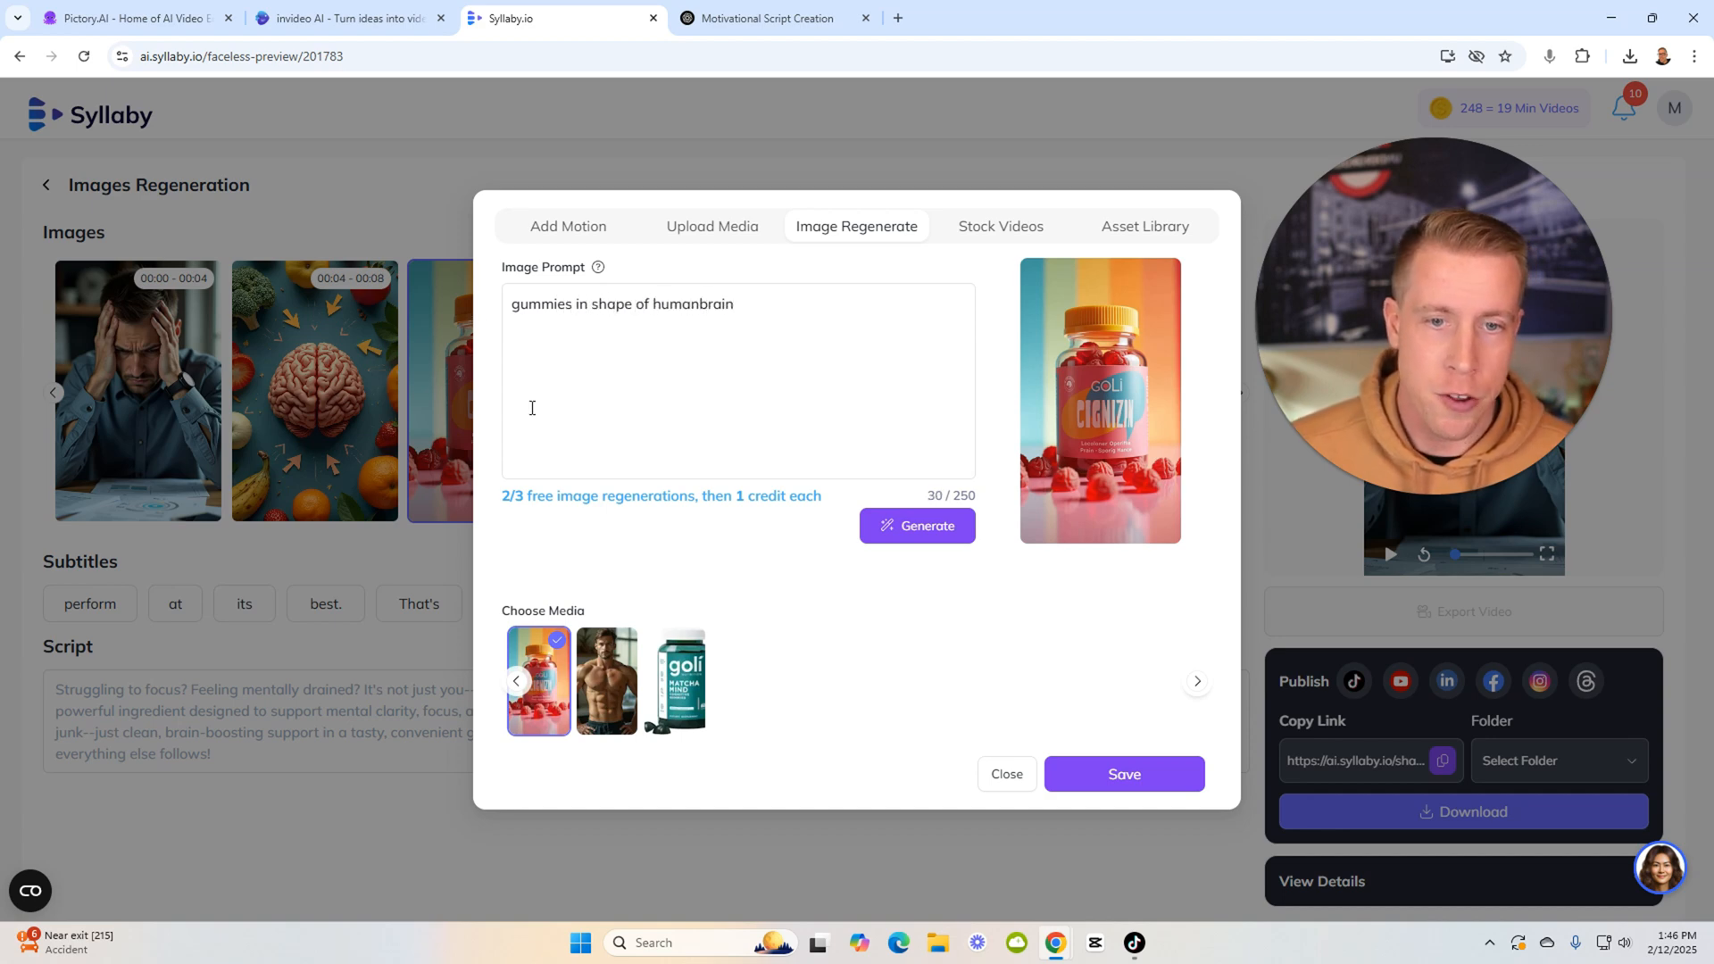
Check Upload Media, then choose the Goli Matcha Mind bottle image as the scene's media
click(712, 227)
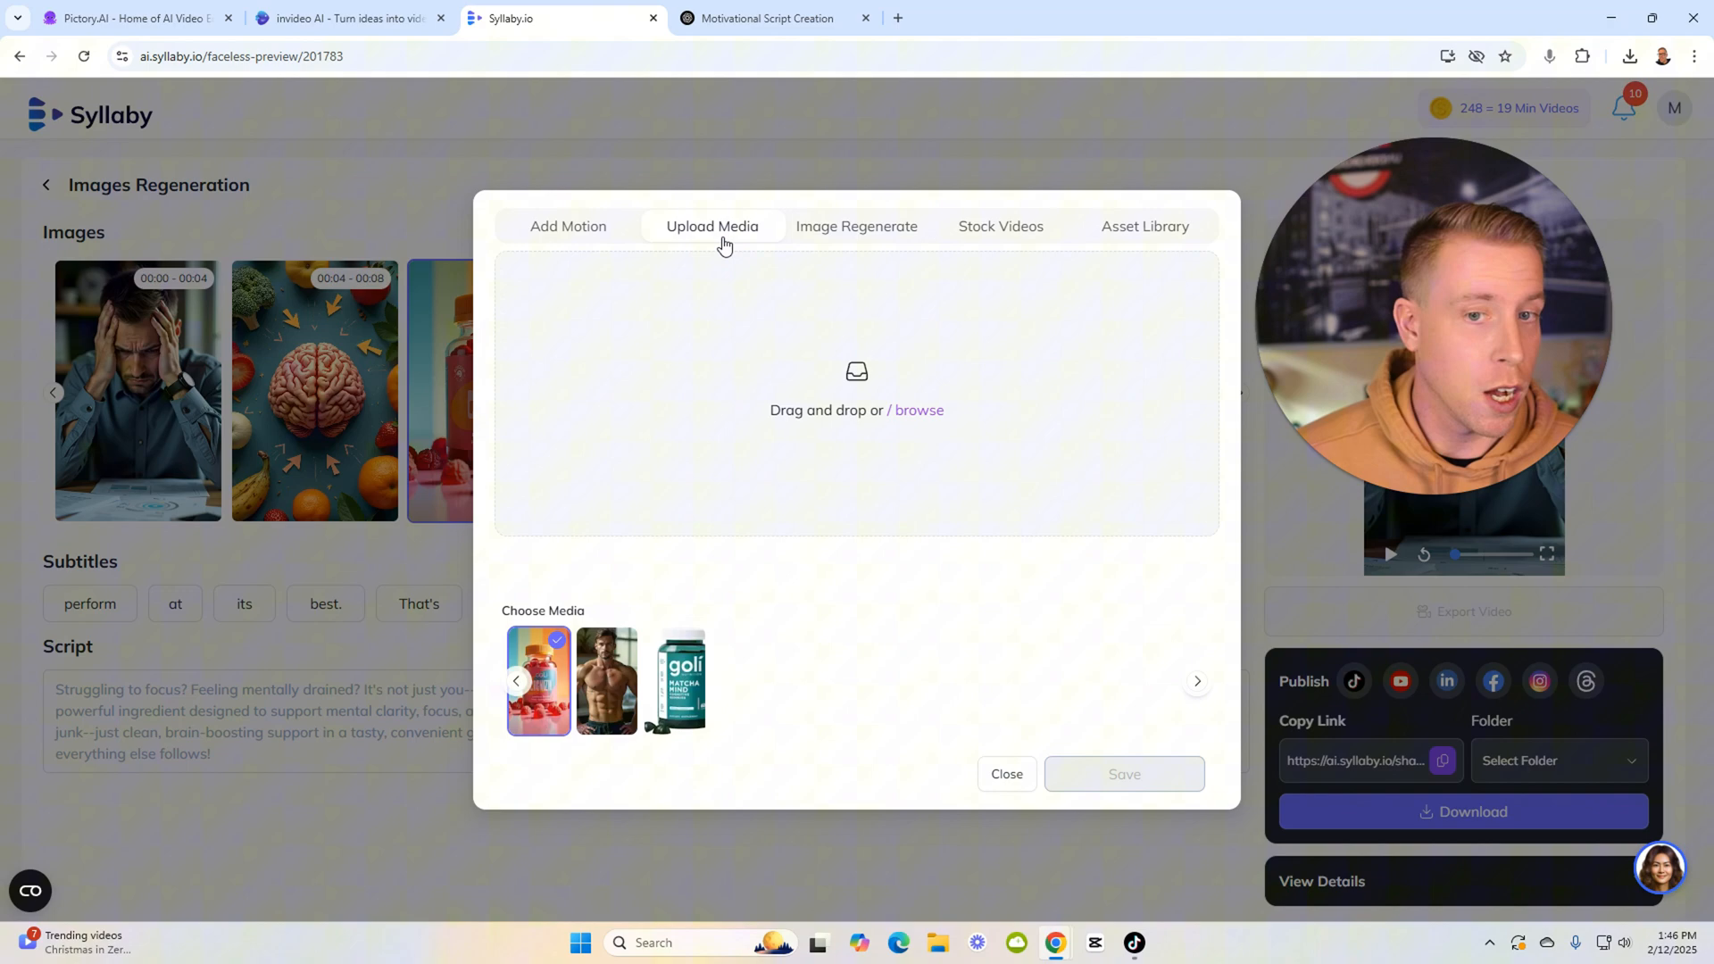
click(855, 227)
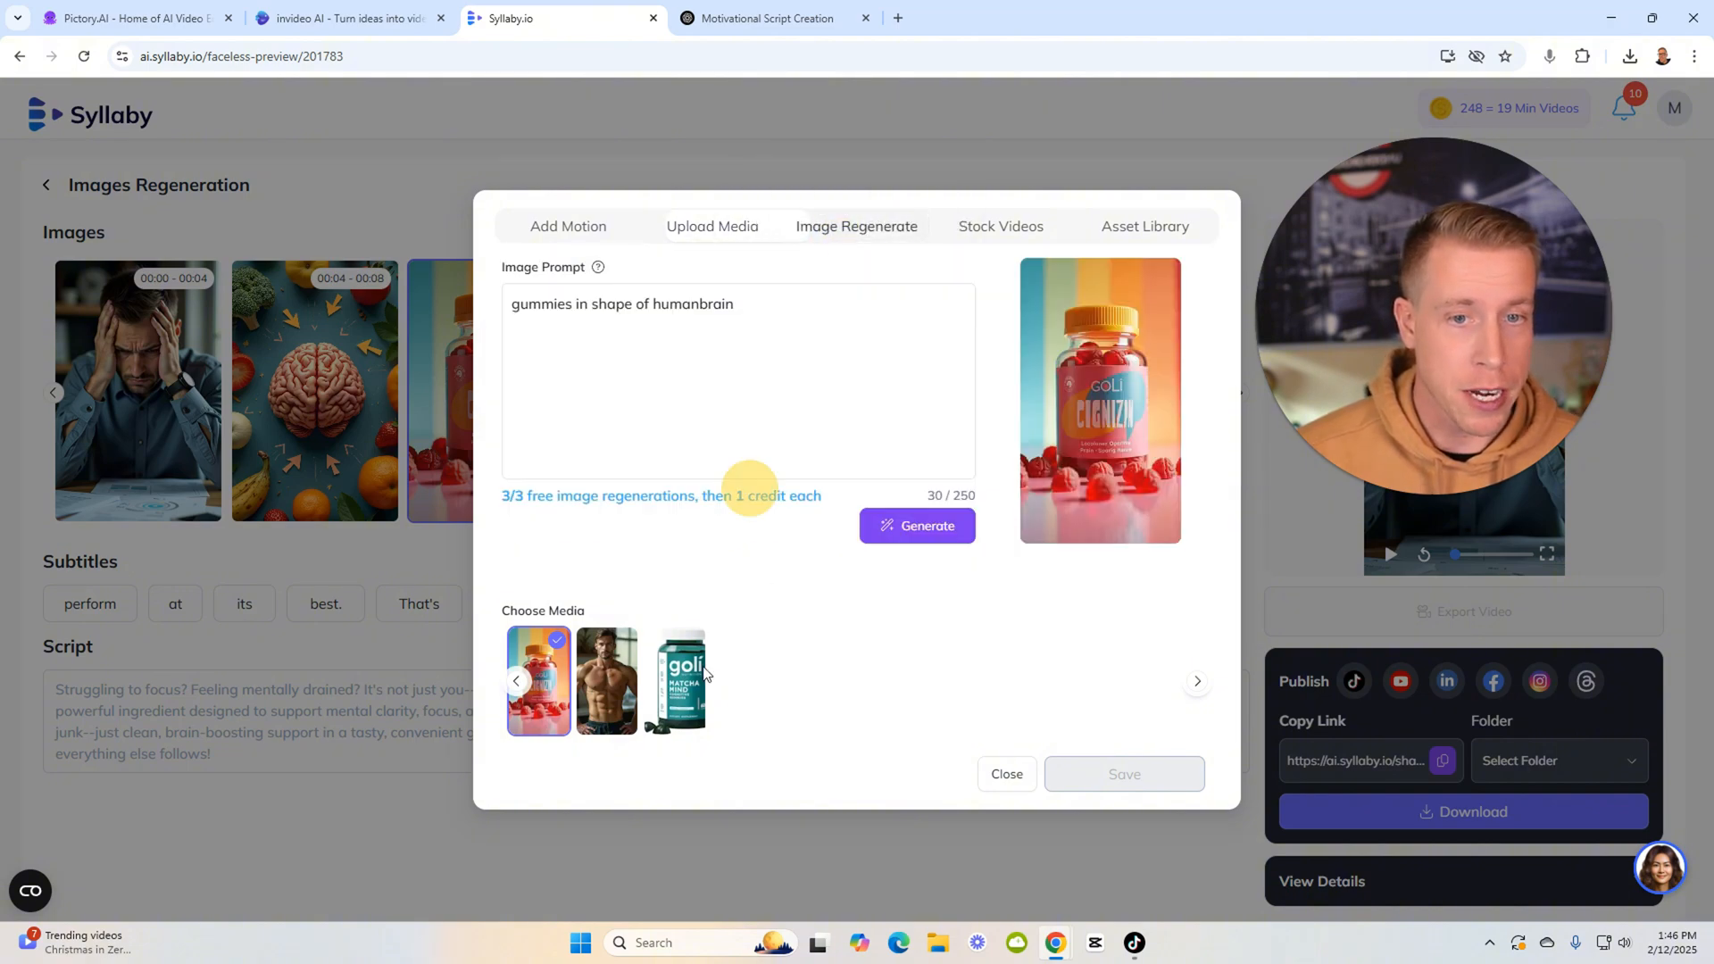
click(675, 680)
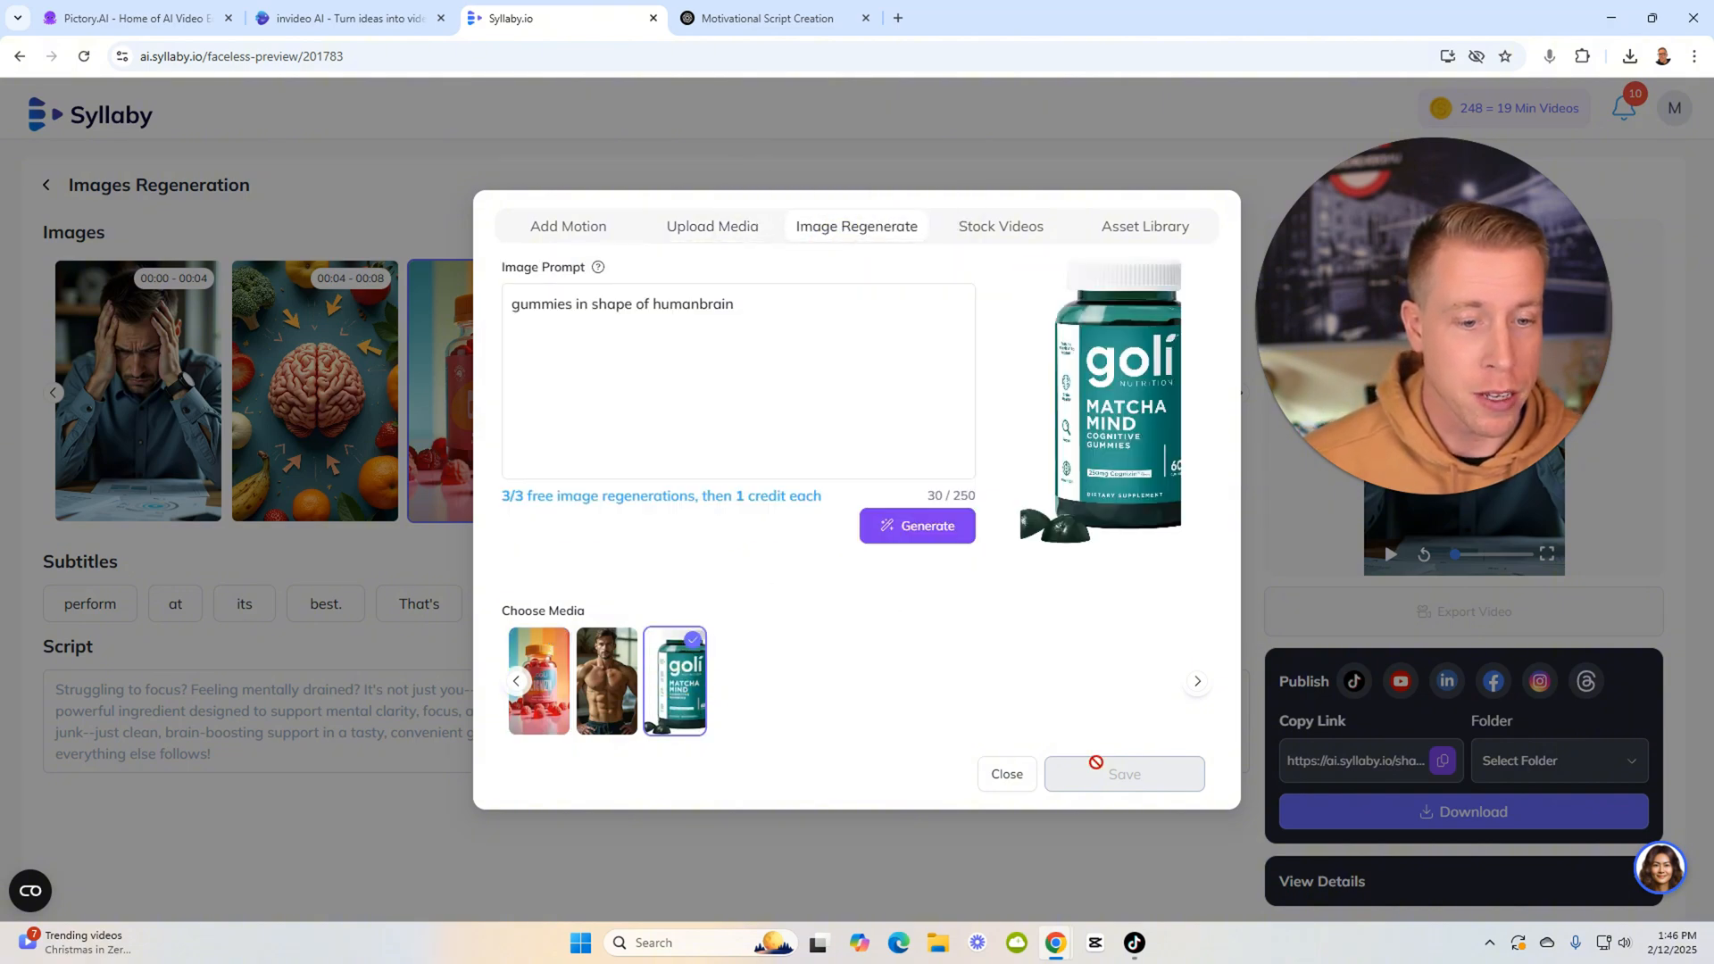
click(1006, 773)
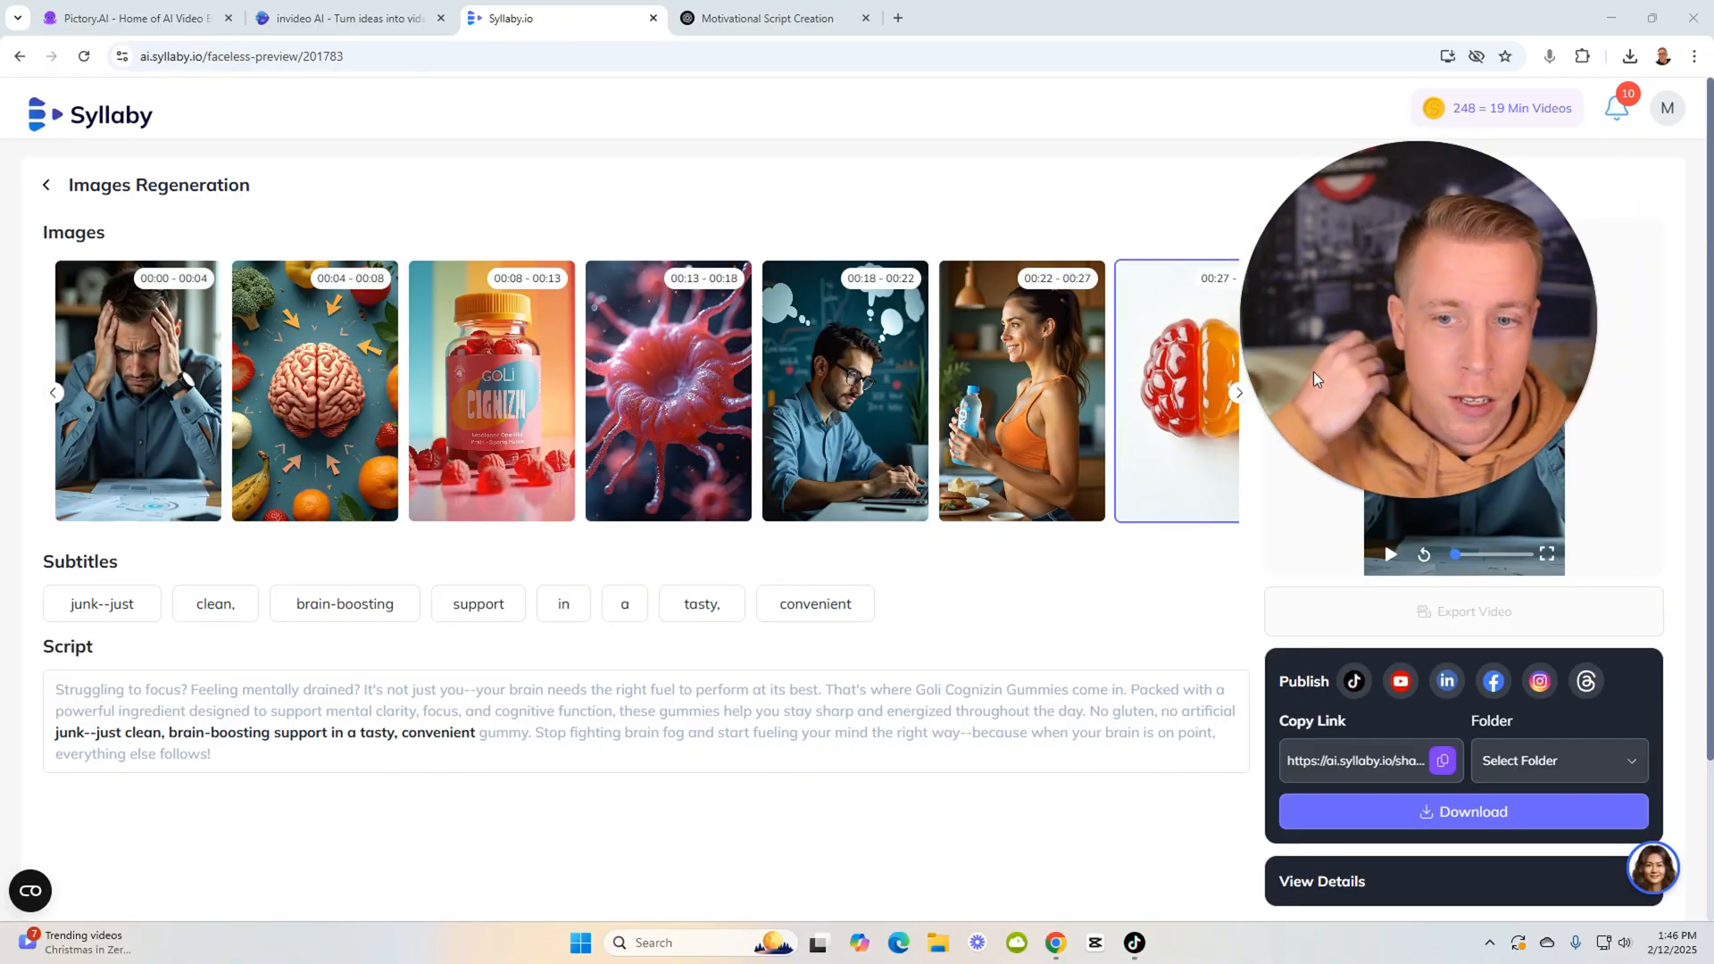
mouse_move(545, 185)
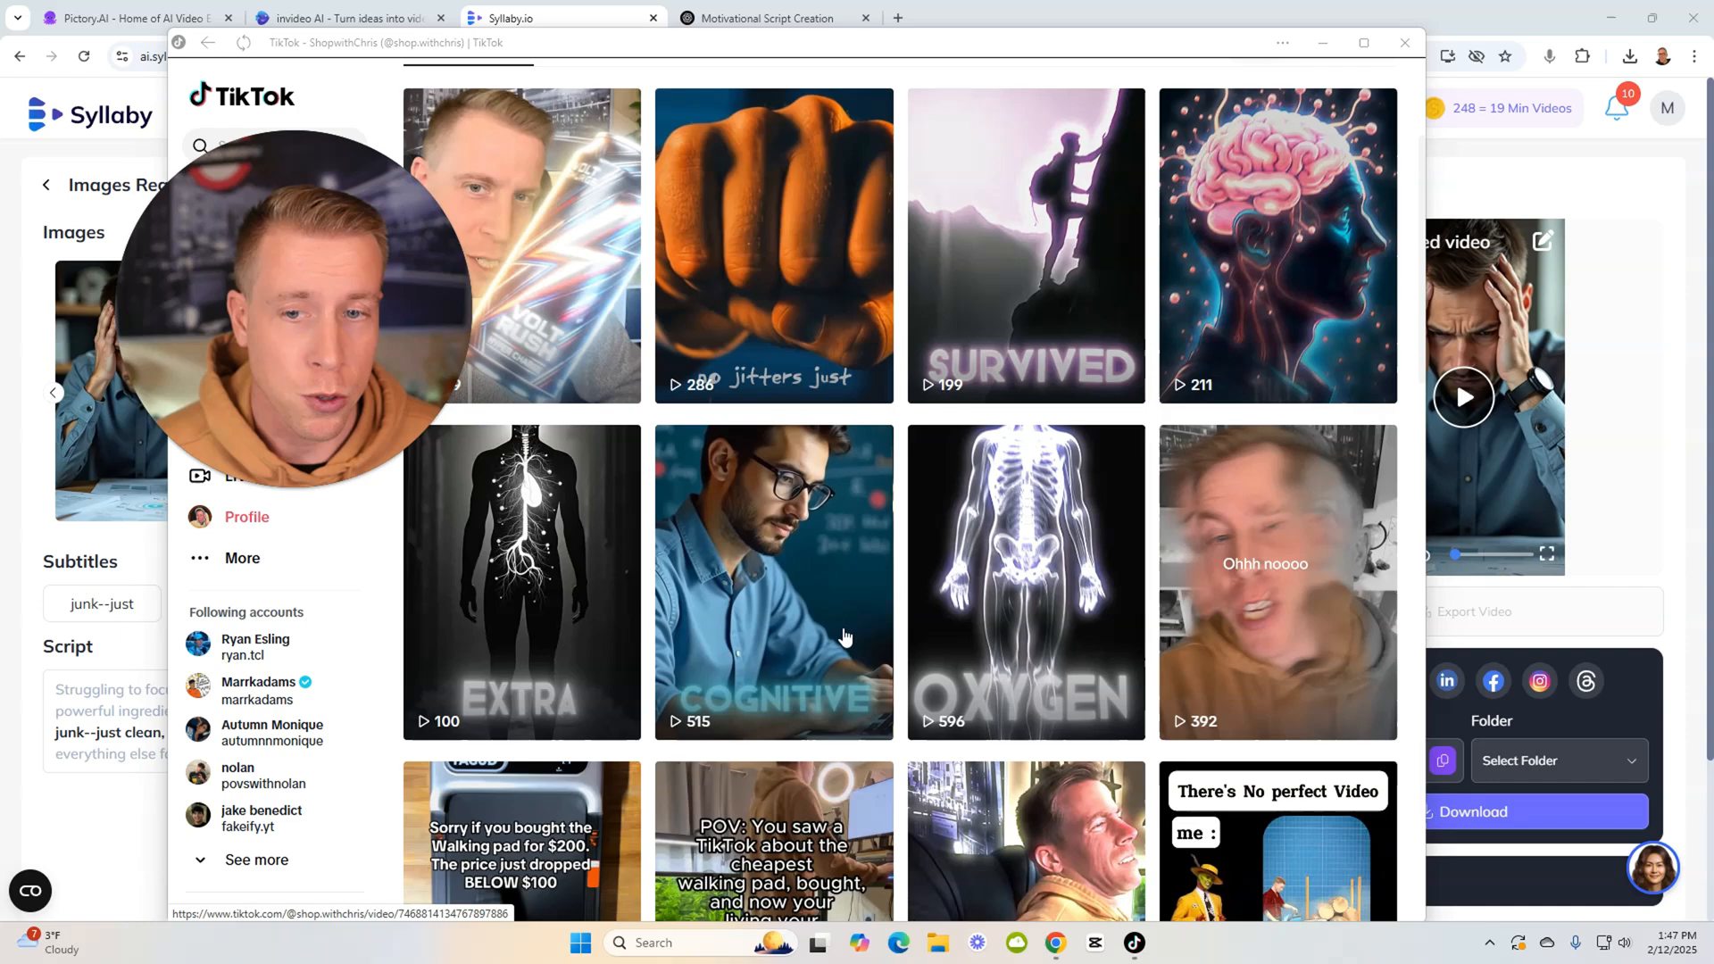
Close the TikTok popup to return to the Goli video's image regeneration page
click(1406, 41)
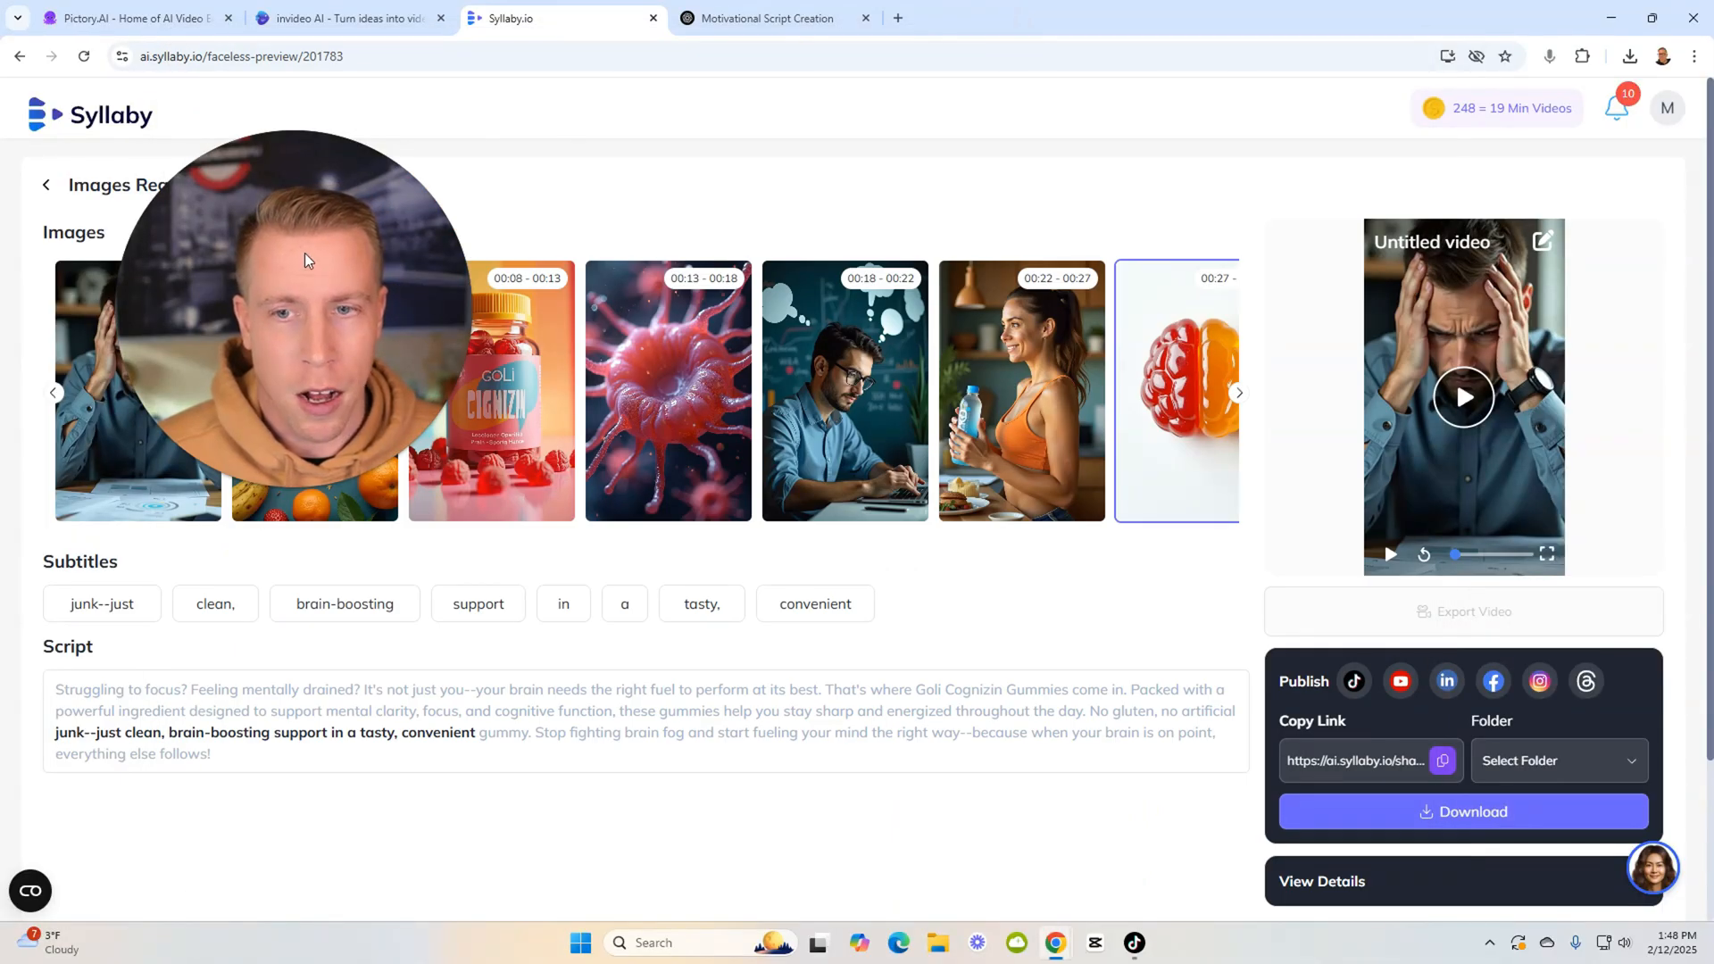
Play InVideo's 31-second 'When Life Feels Overwhelming' video with captions
click(348, 18)
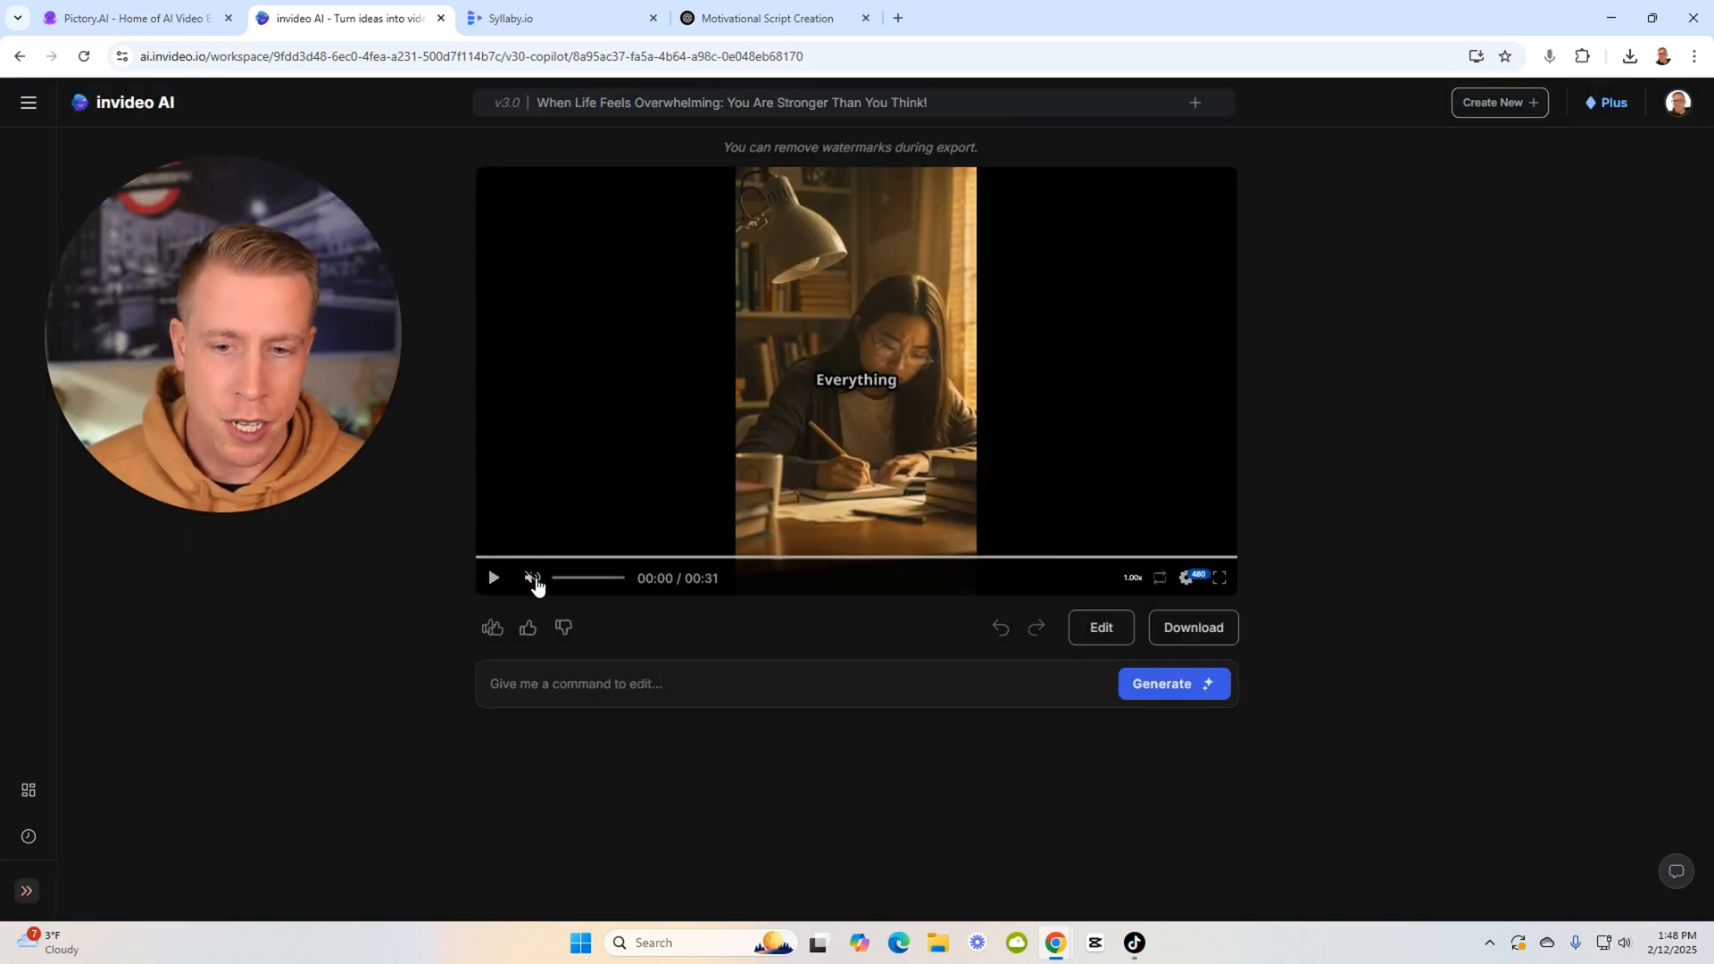
click(491, 579)
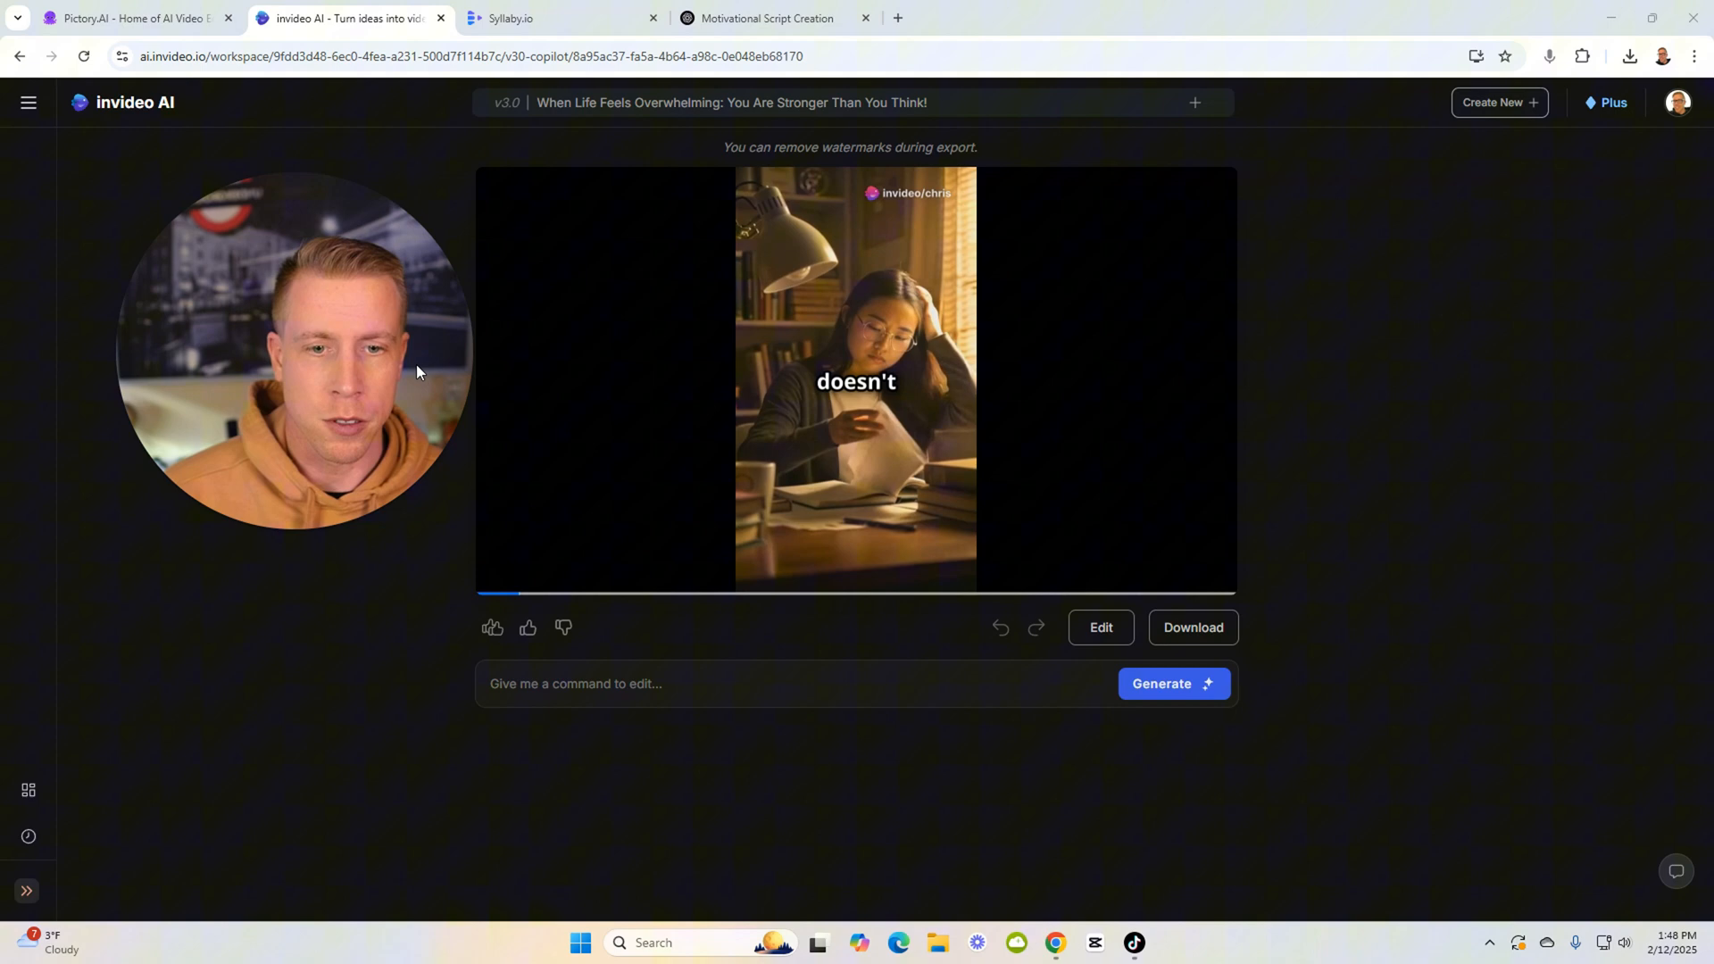